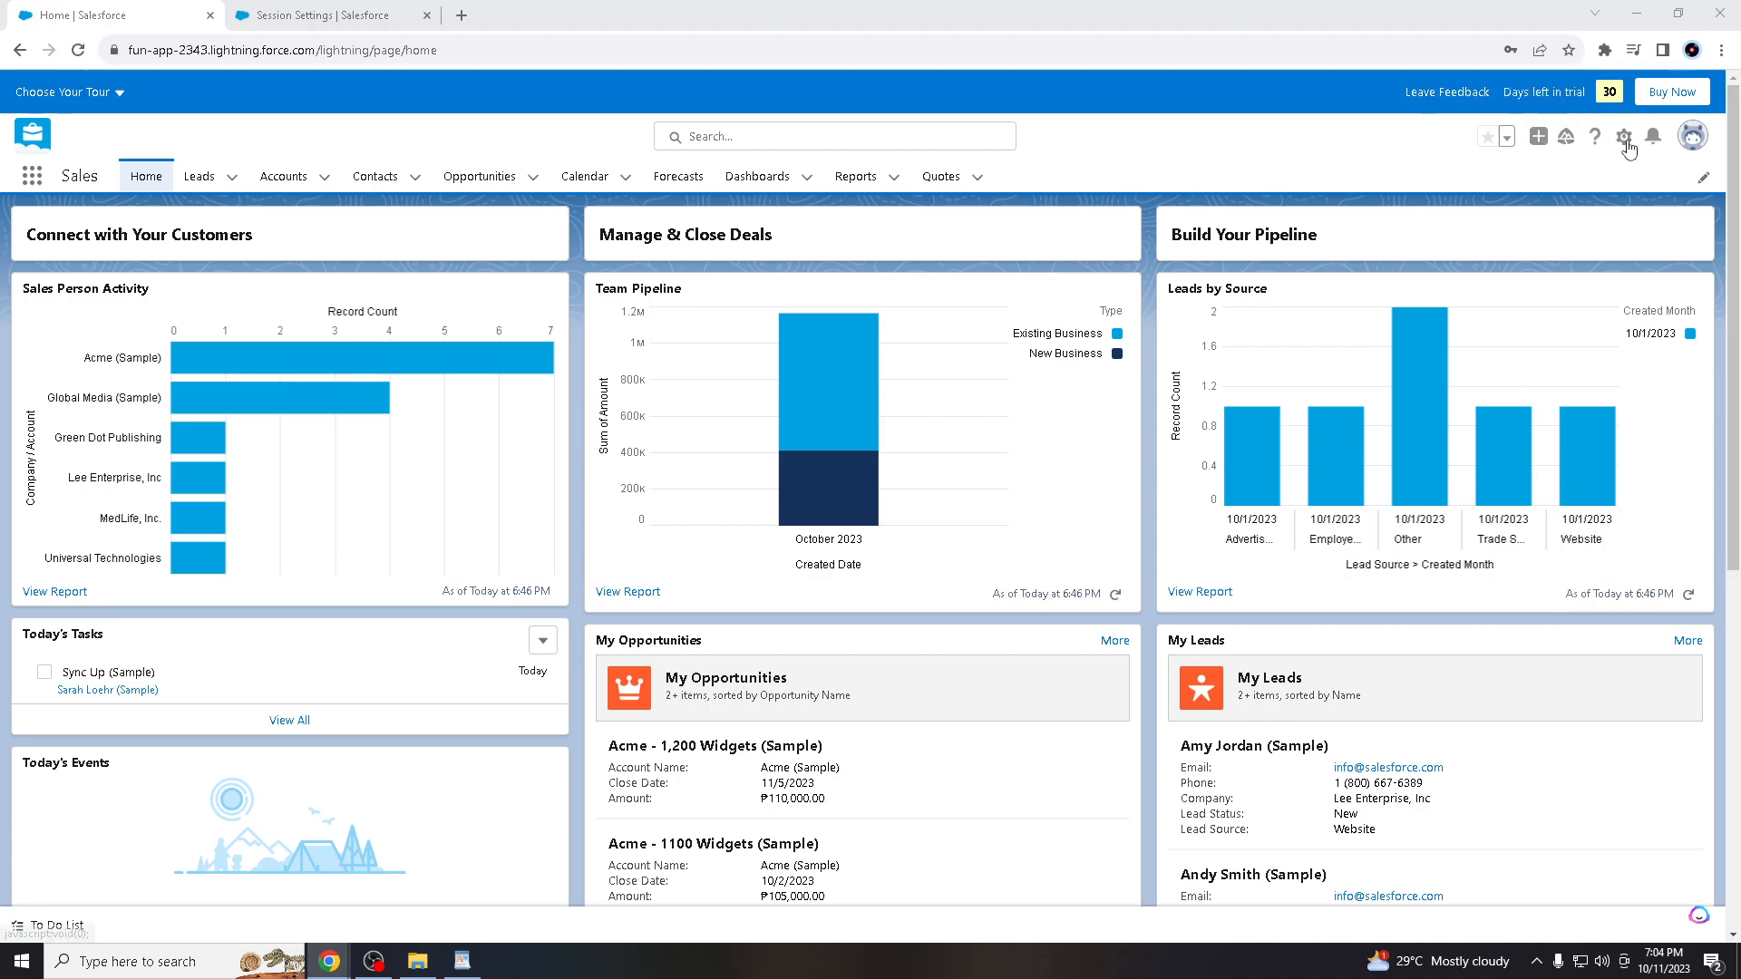
mouse_move(1625, 136)
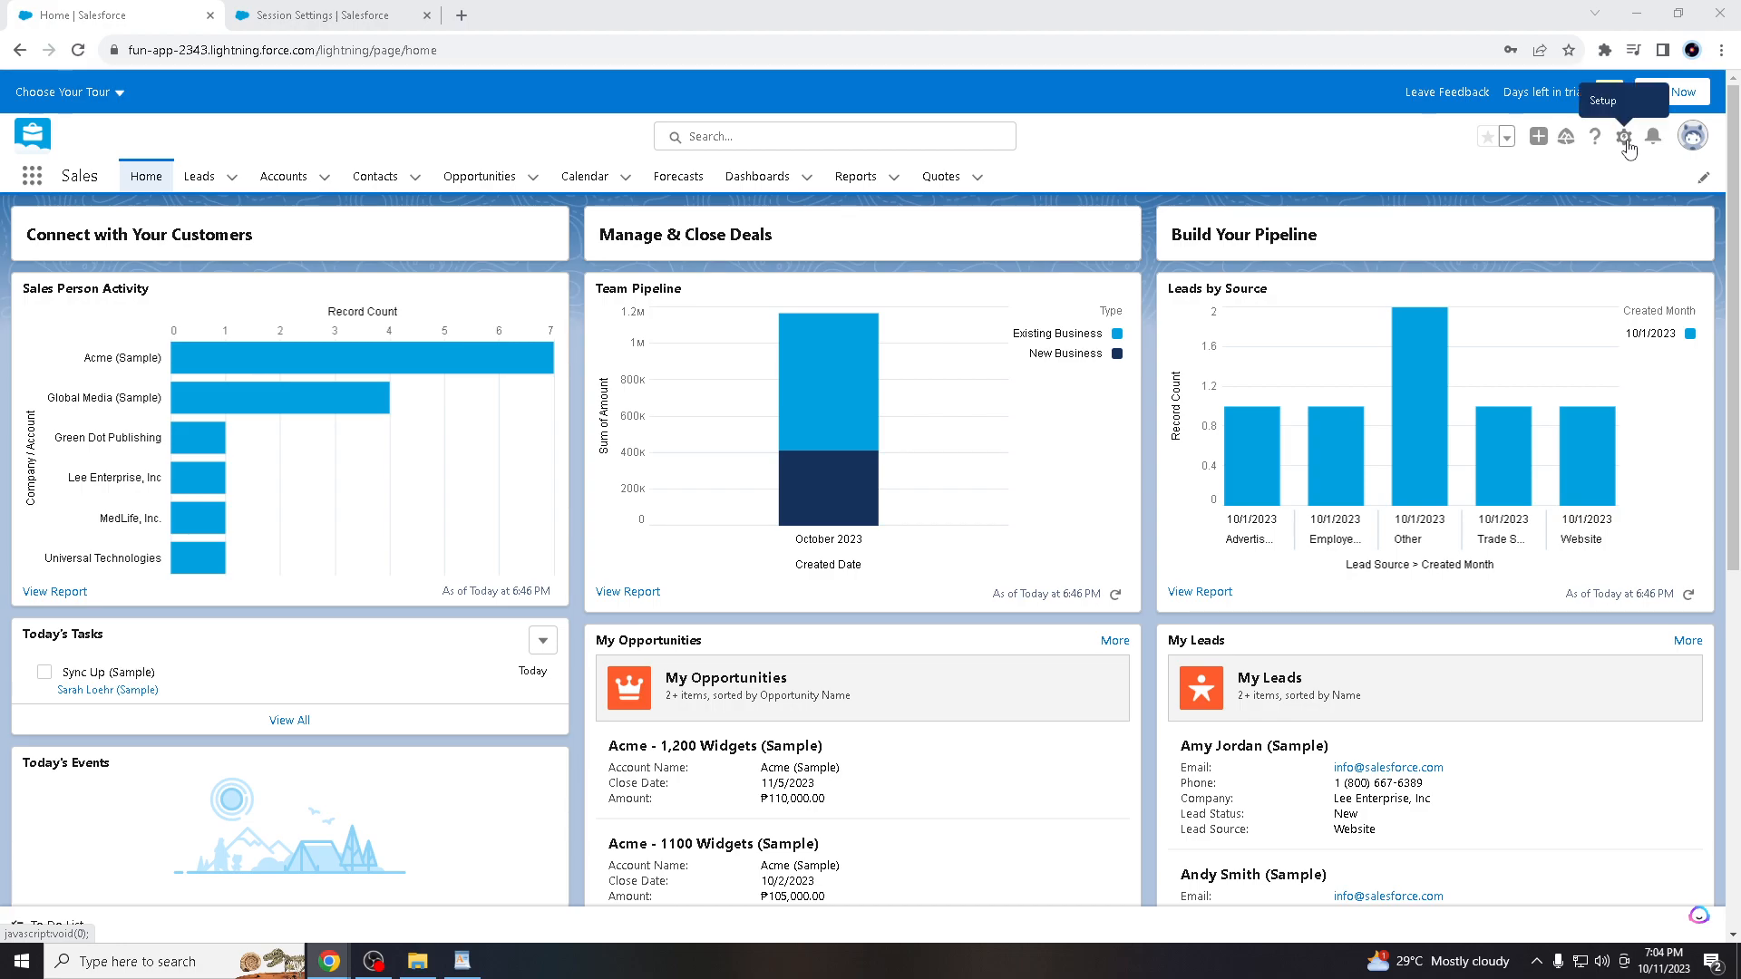
Open Setup in a new tab from the header gear menu.
left_click(1623, 136)
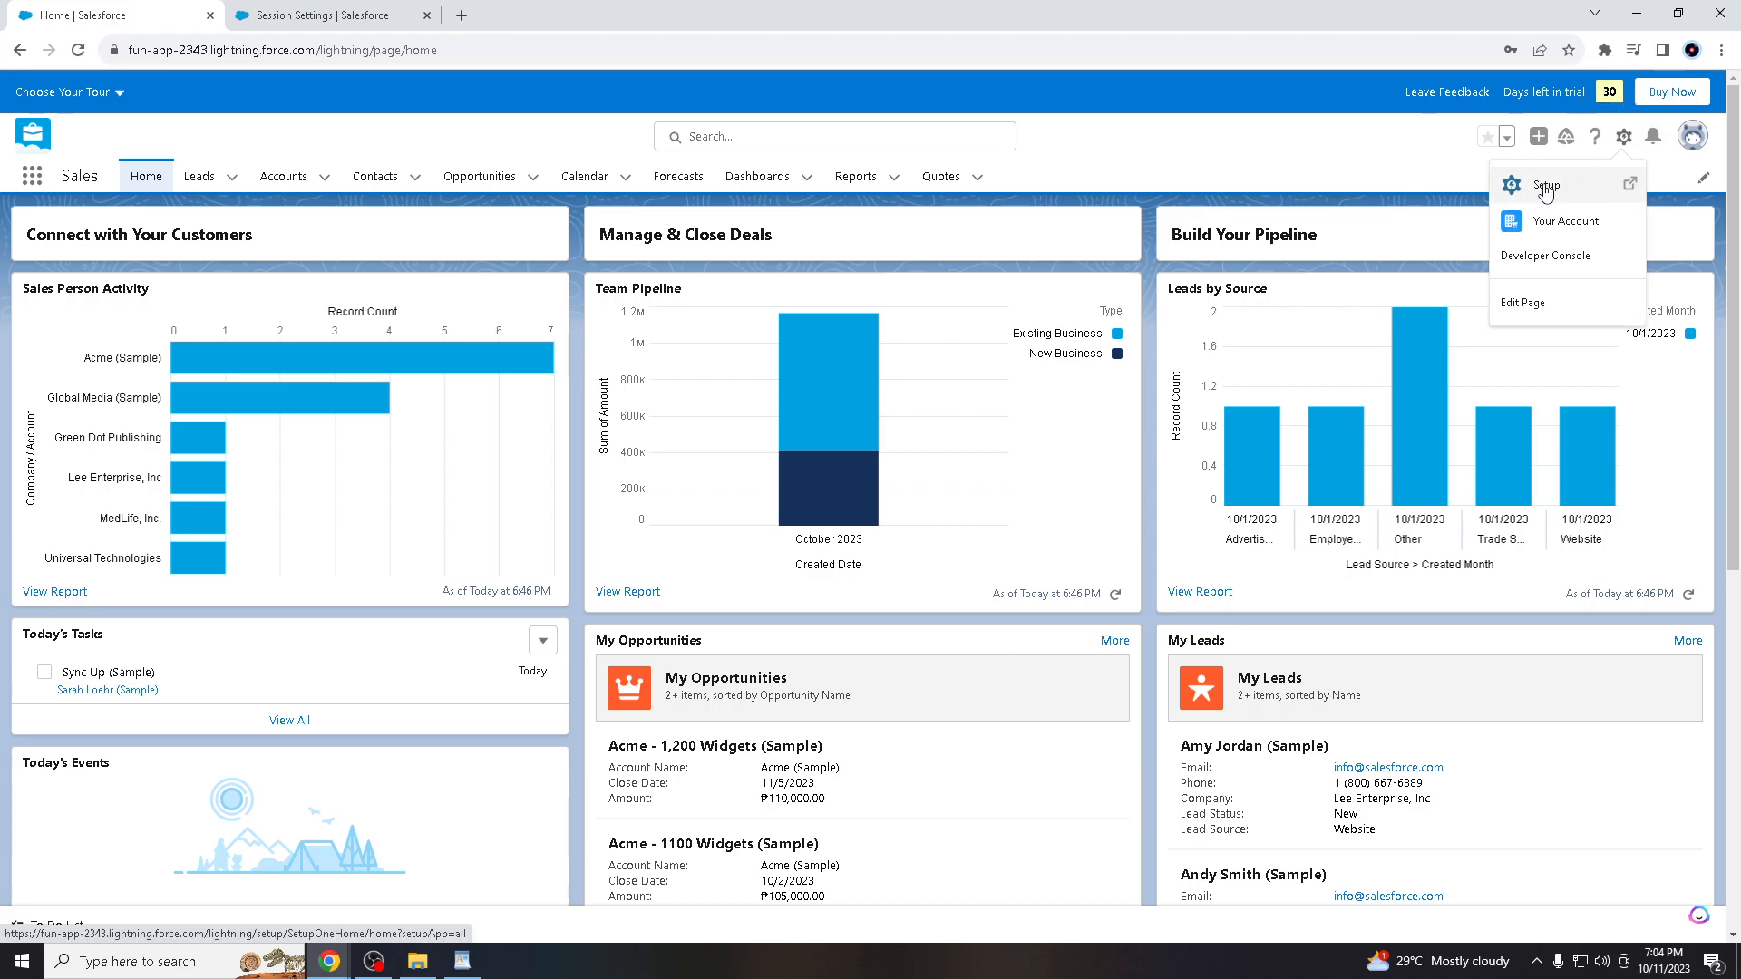
left_click(1545, 185)
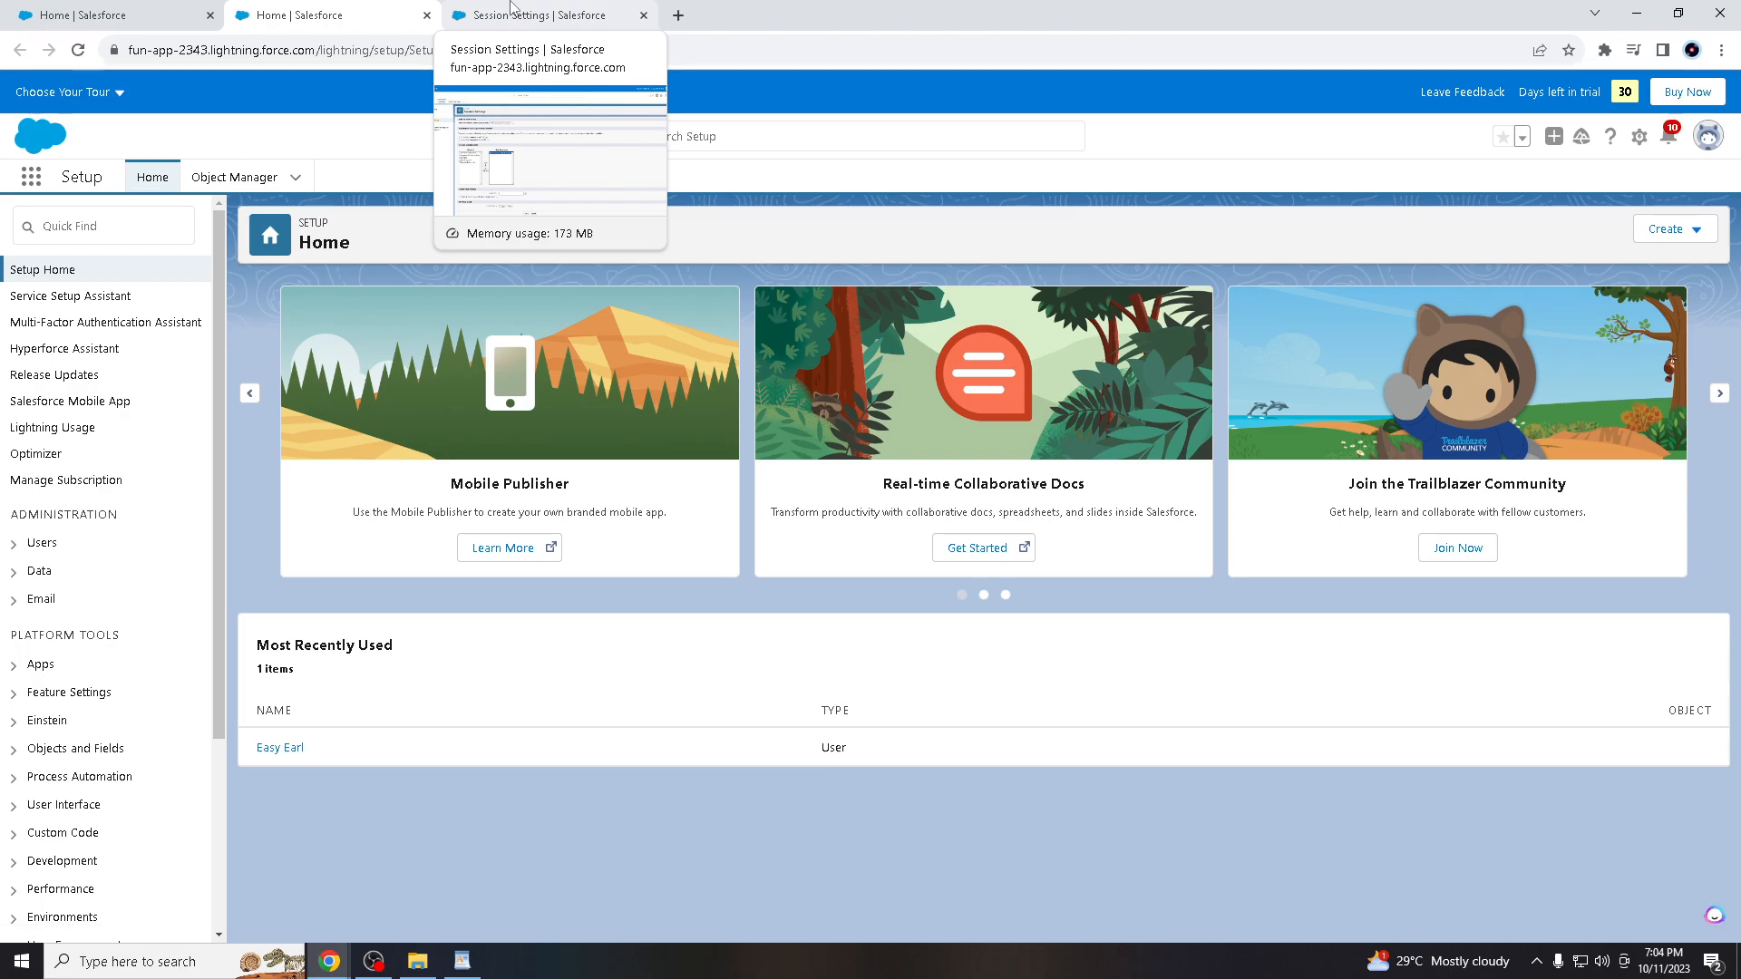
From Setup Home, launch the Multi-Factor Authentication Assistant via the left sidebar.
left_click(543, 14)
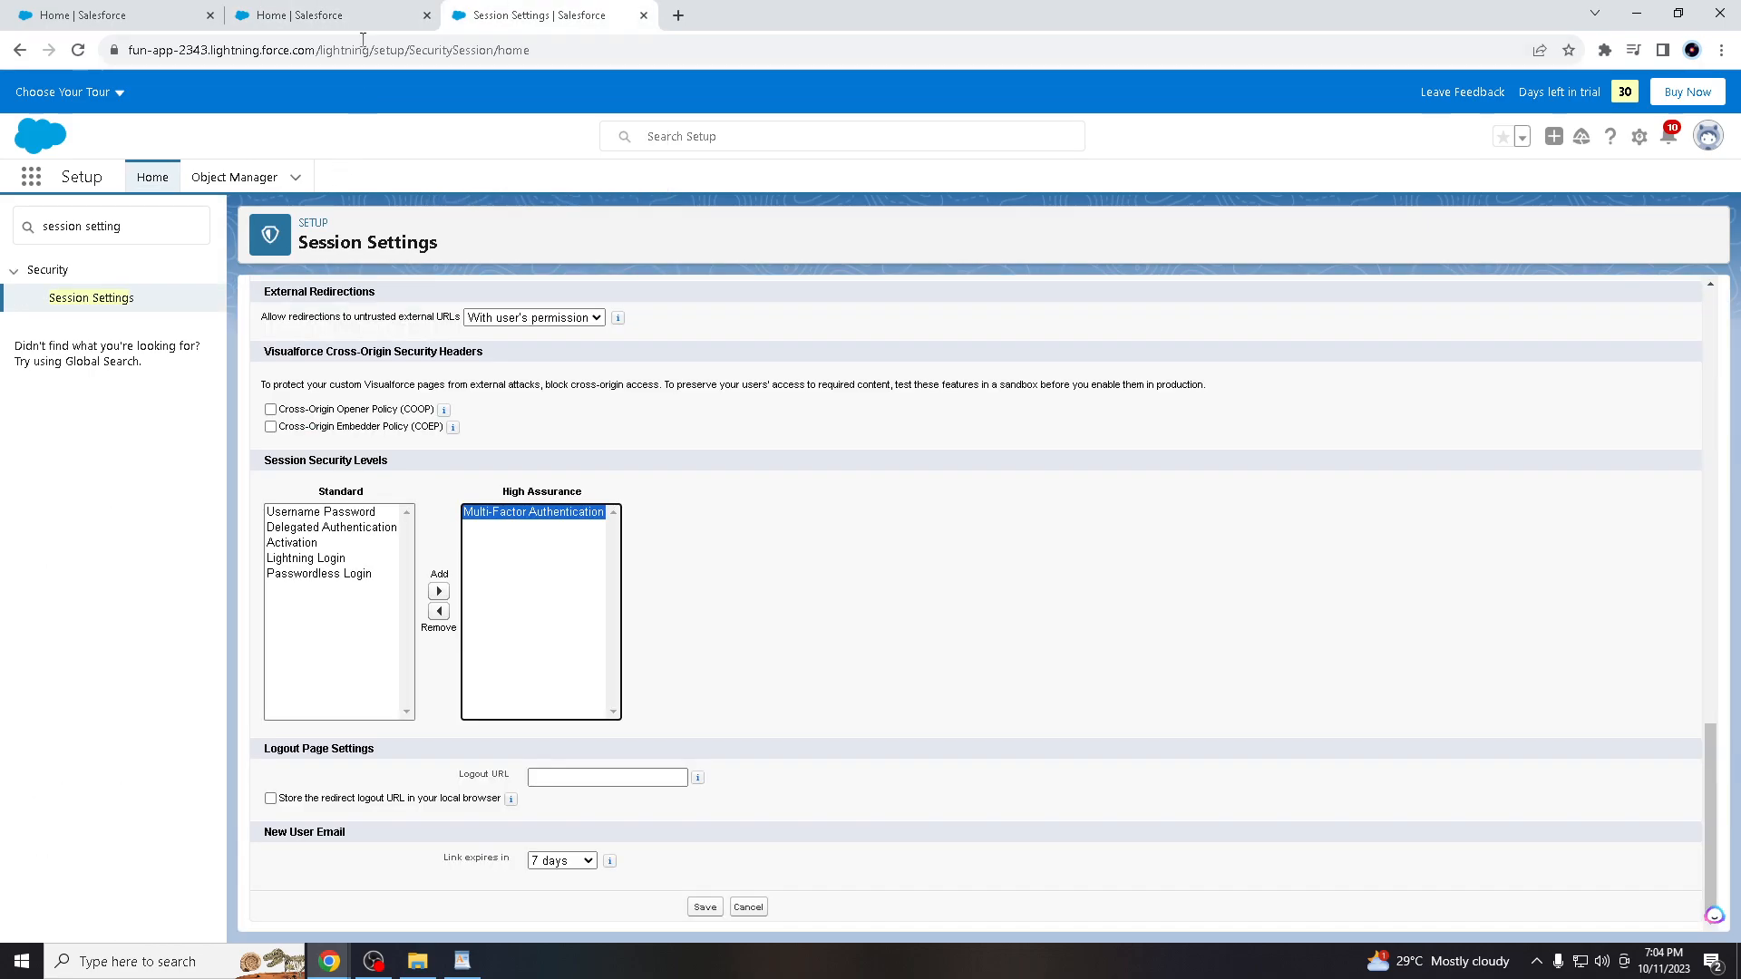
left_click(150, 176)
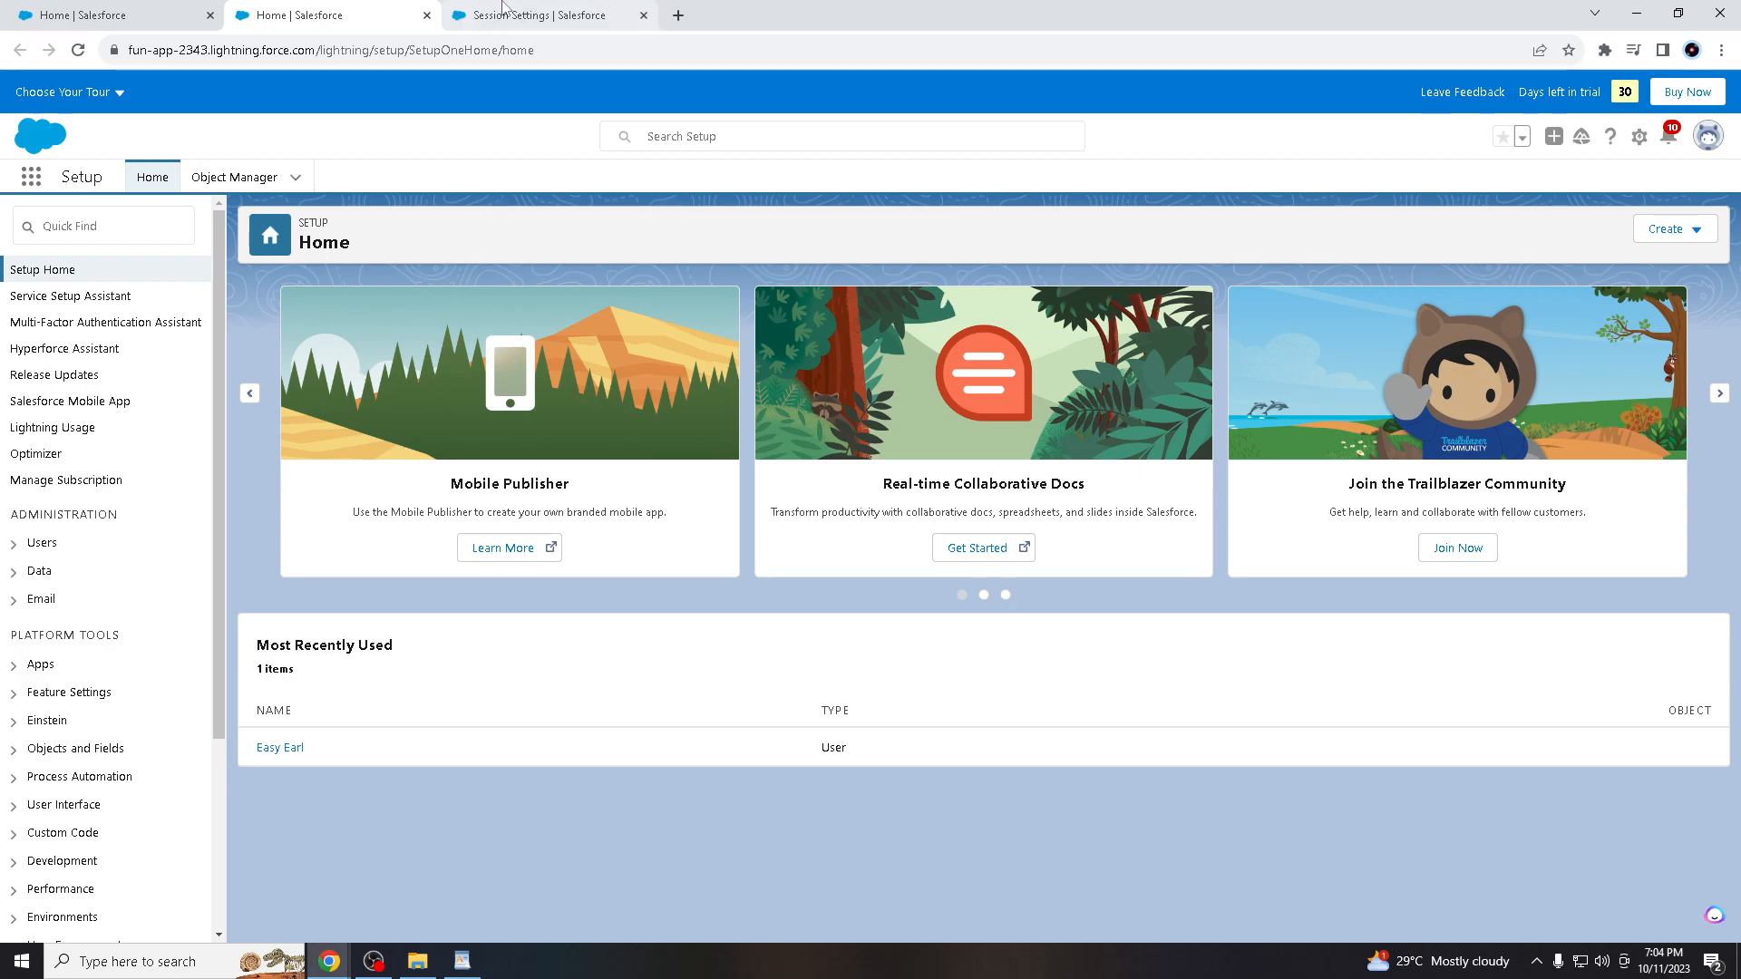
mouse_move(65, 322)
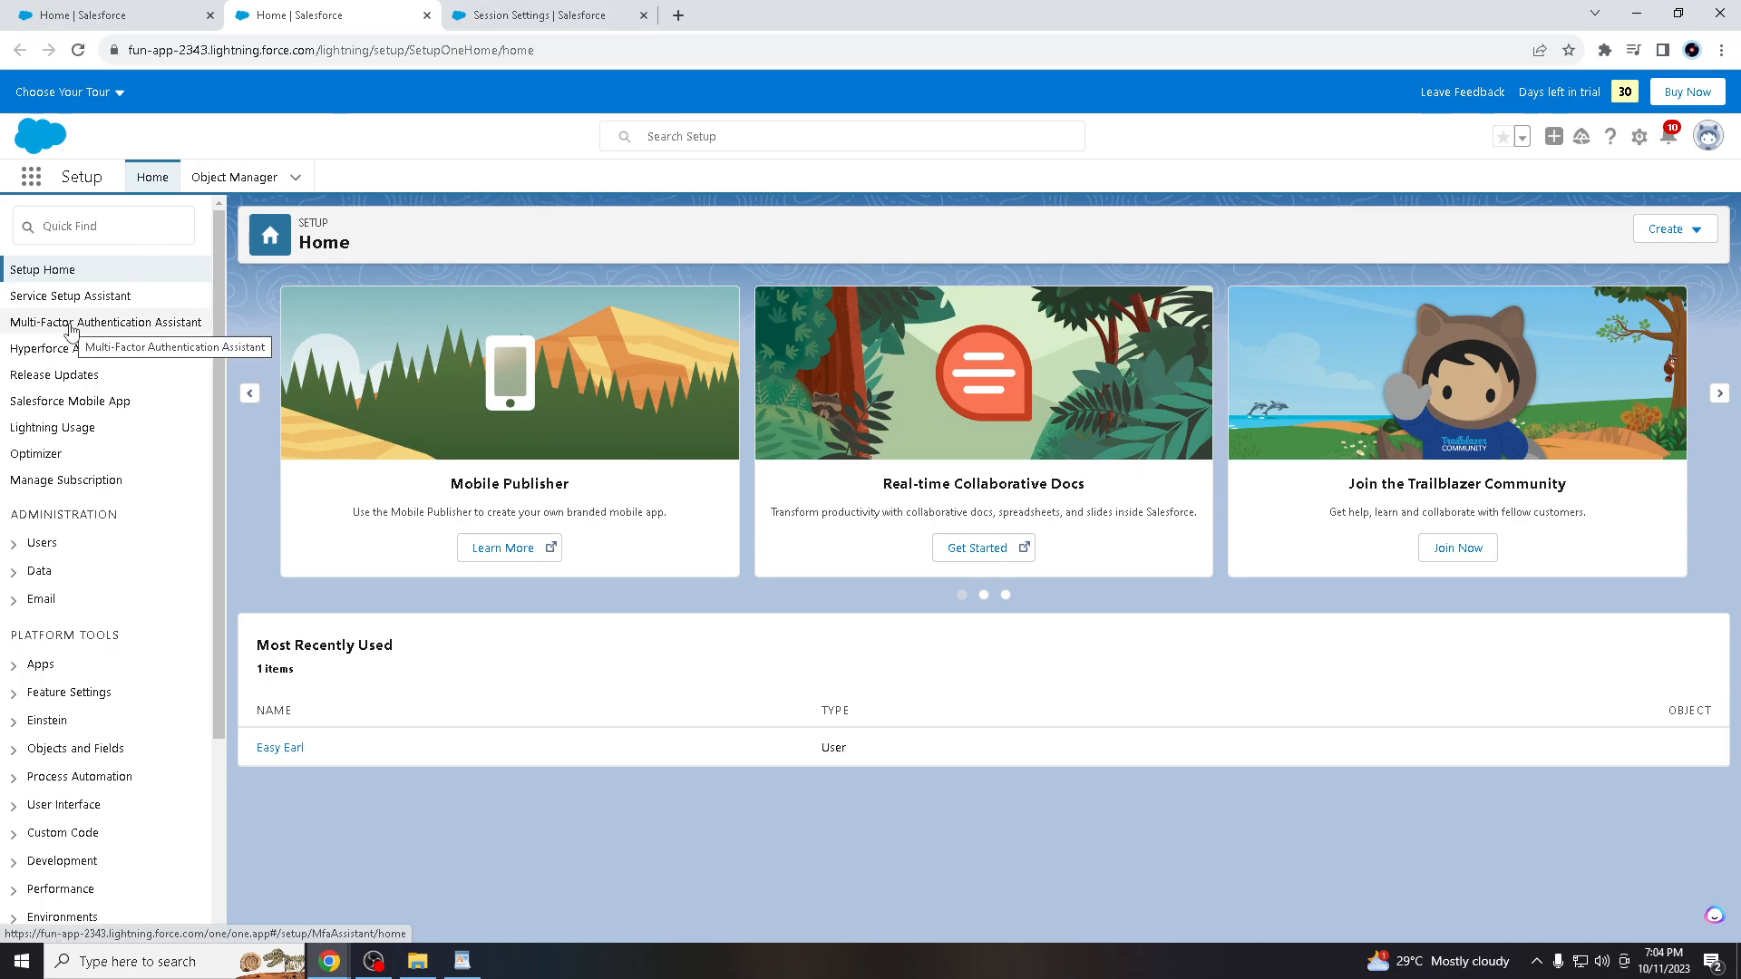
mouse_move(127, 334)
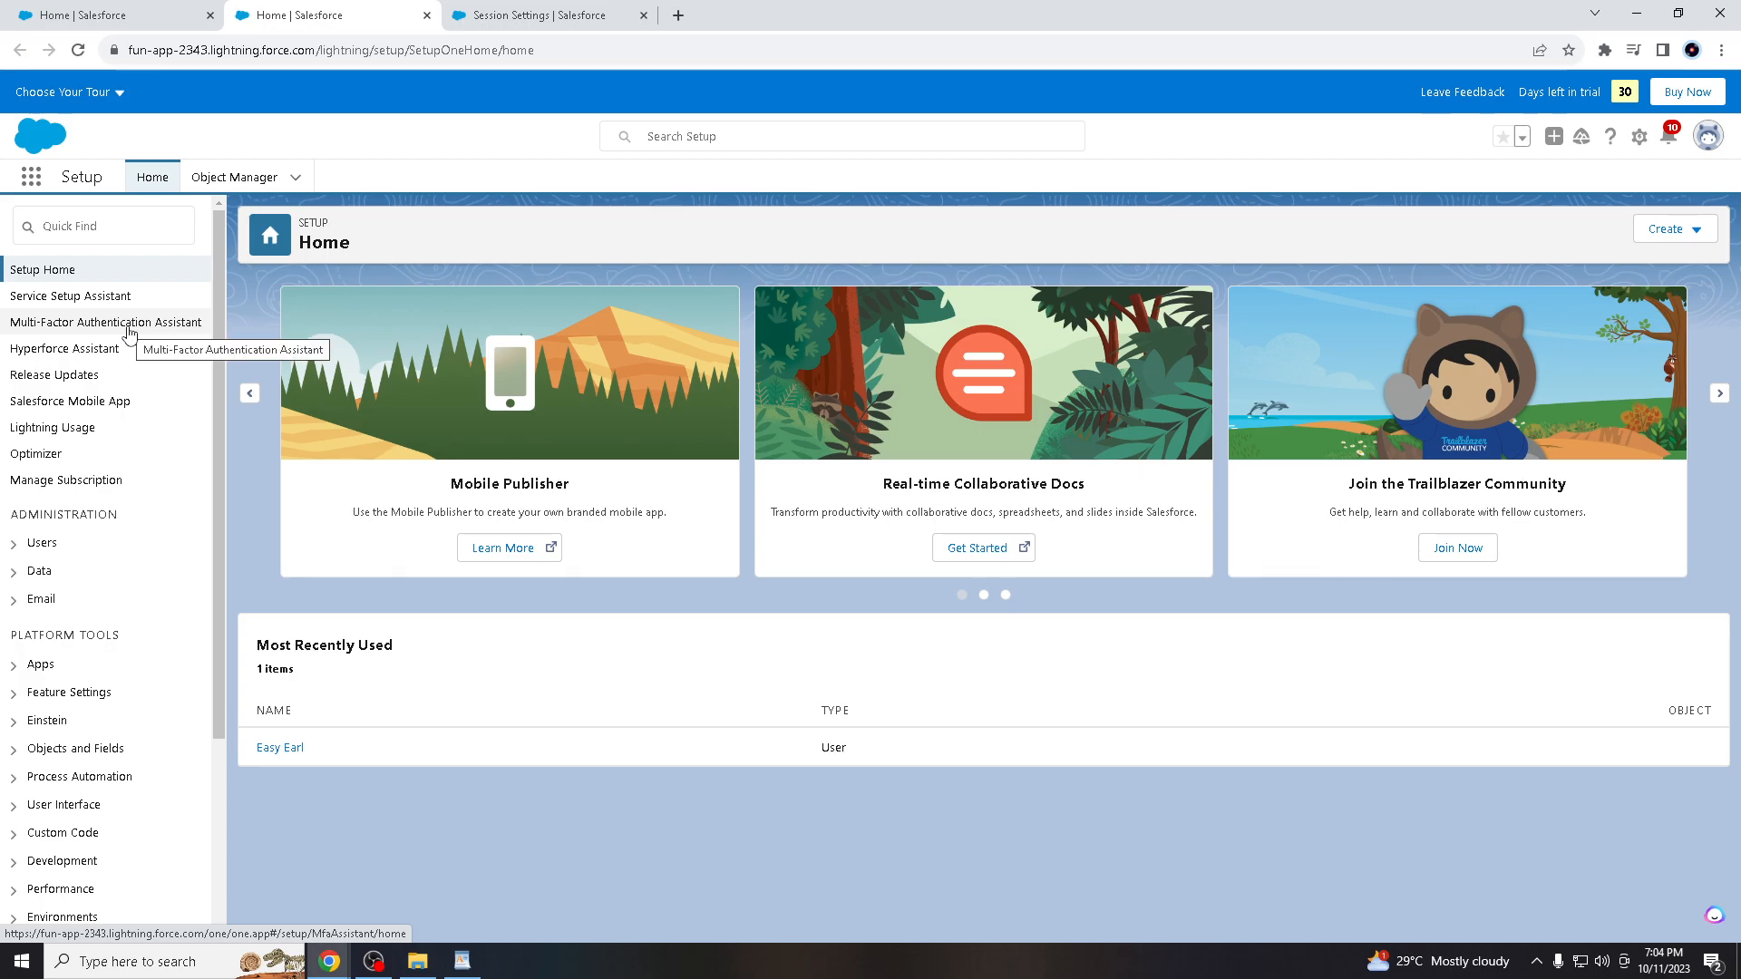
left_click(544, 14)
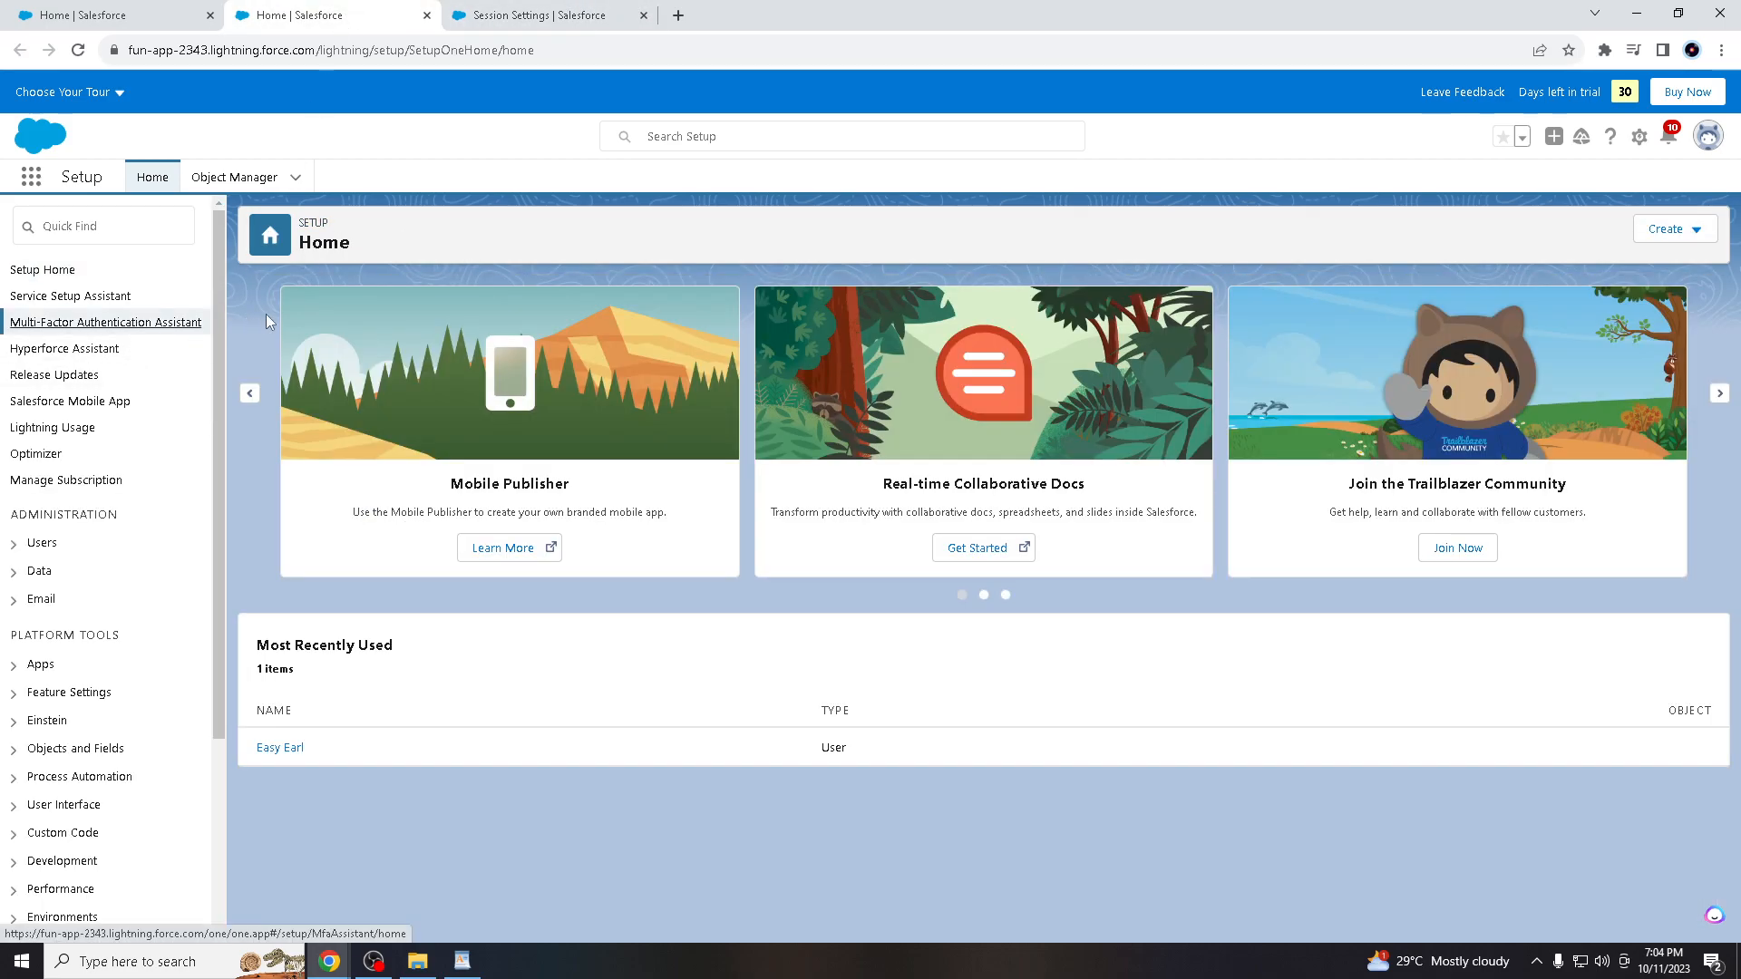
left_click(106, 322)
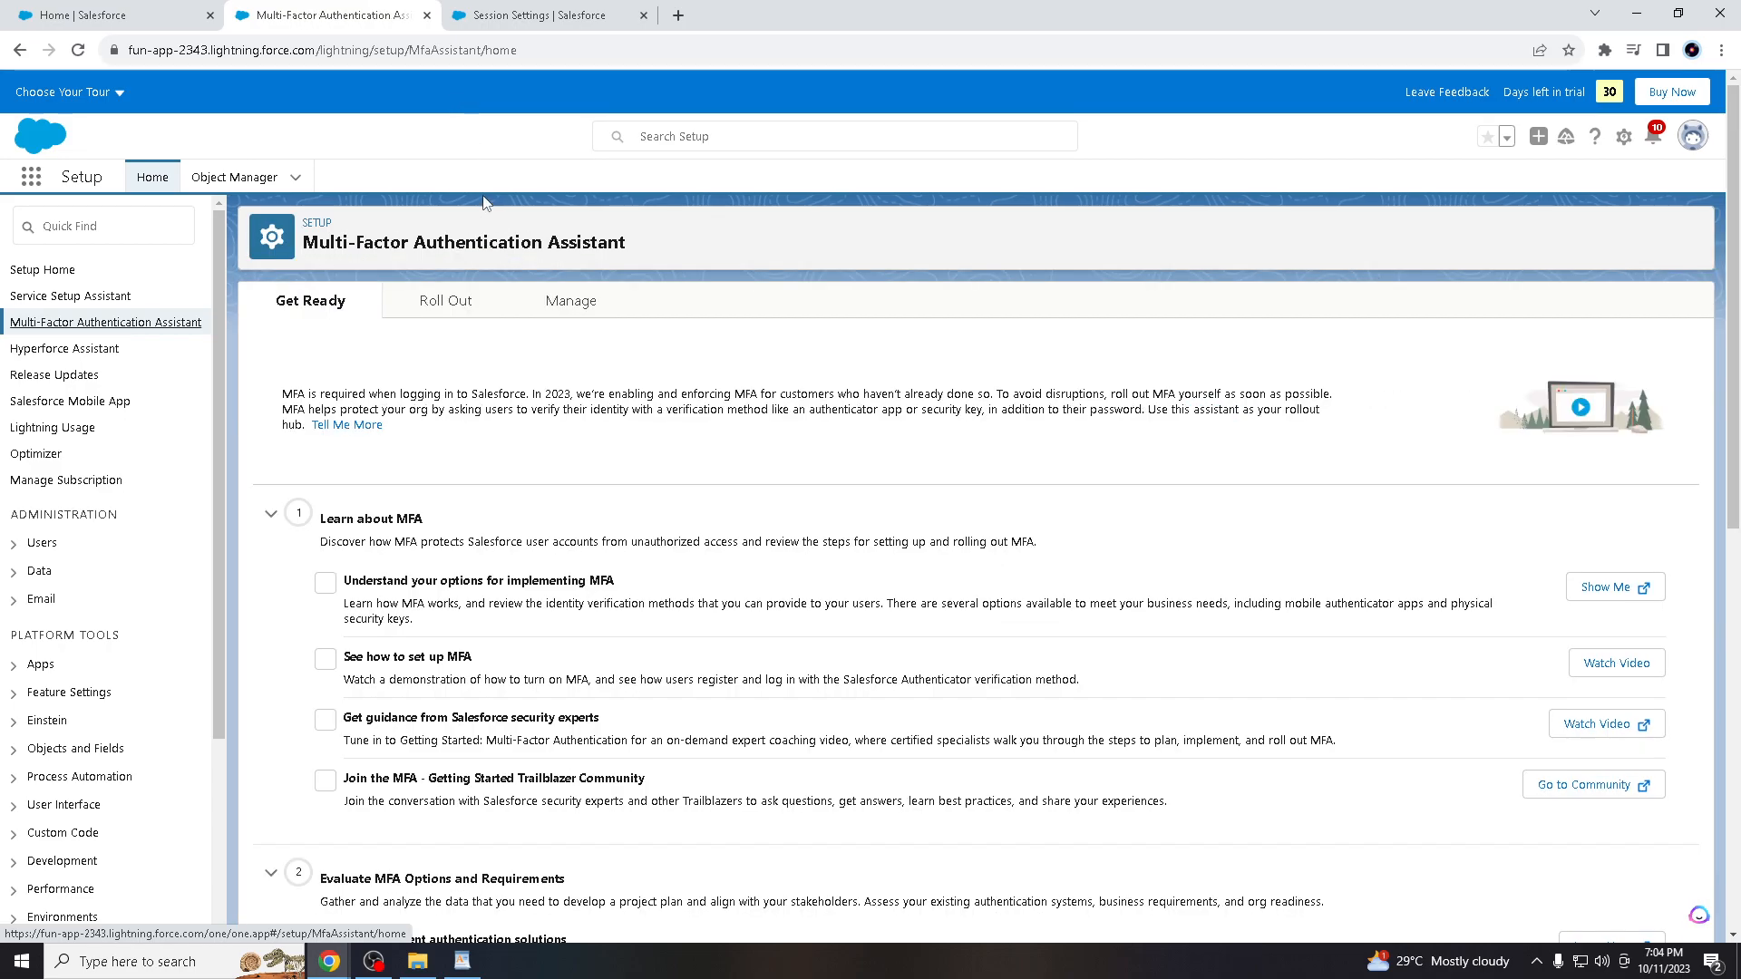
scroll("down", 3)
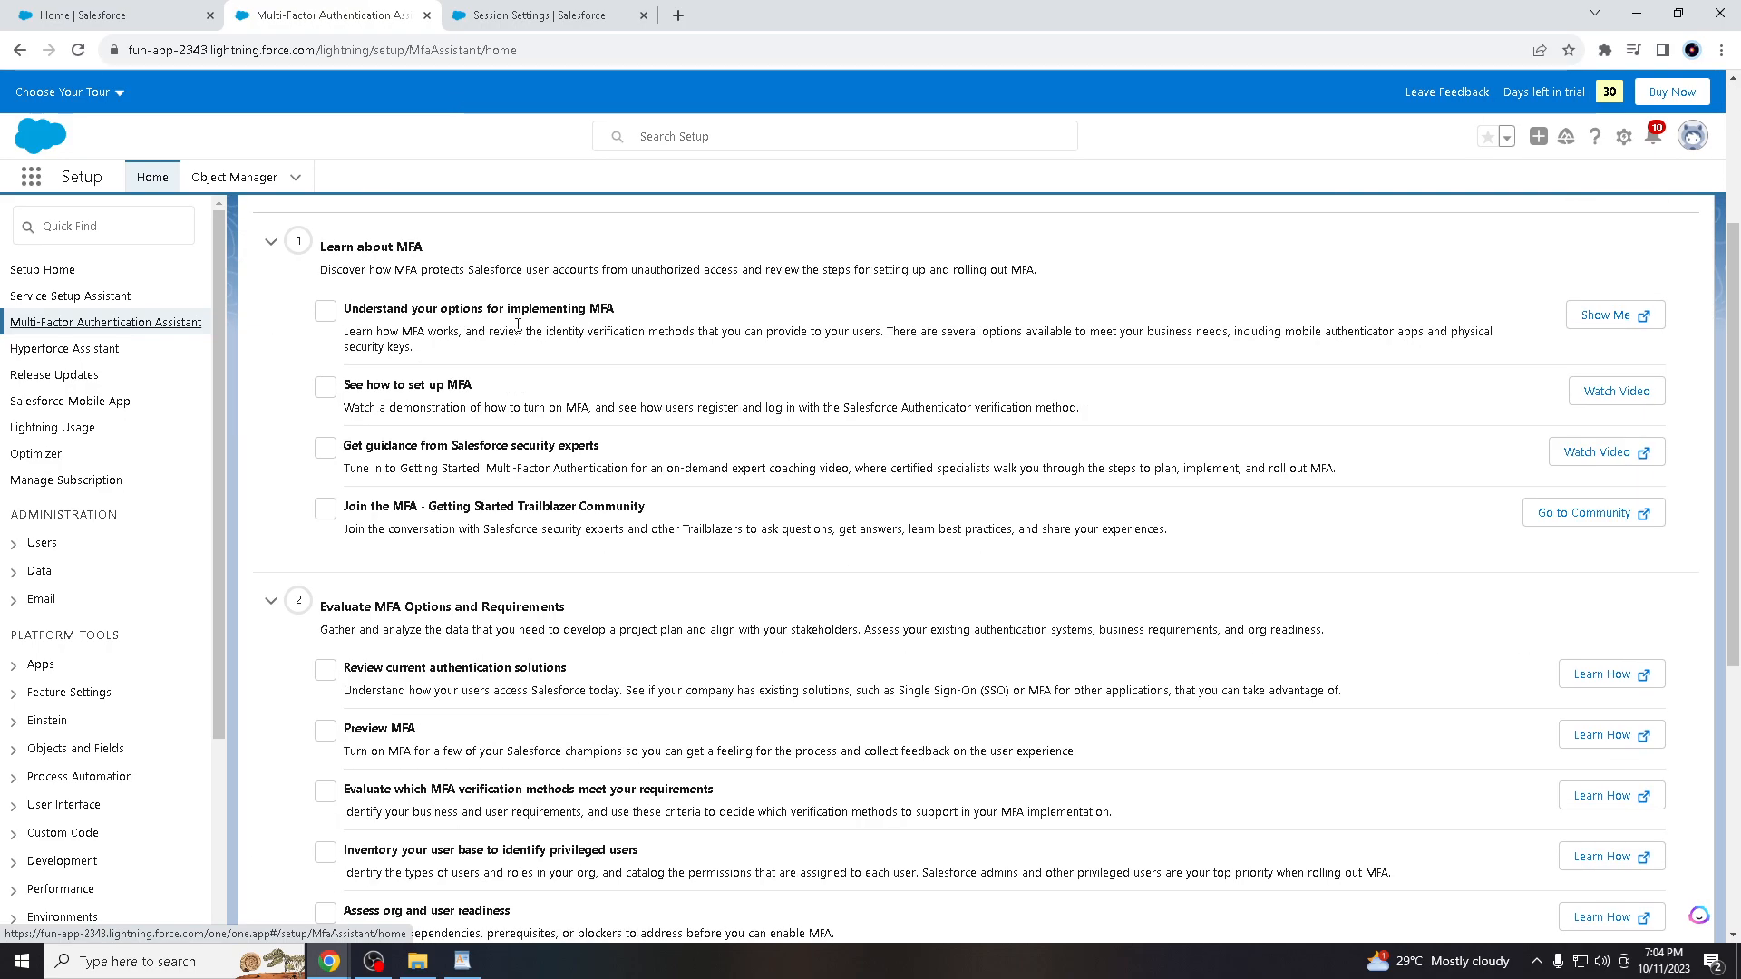
scroll("up", 3)
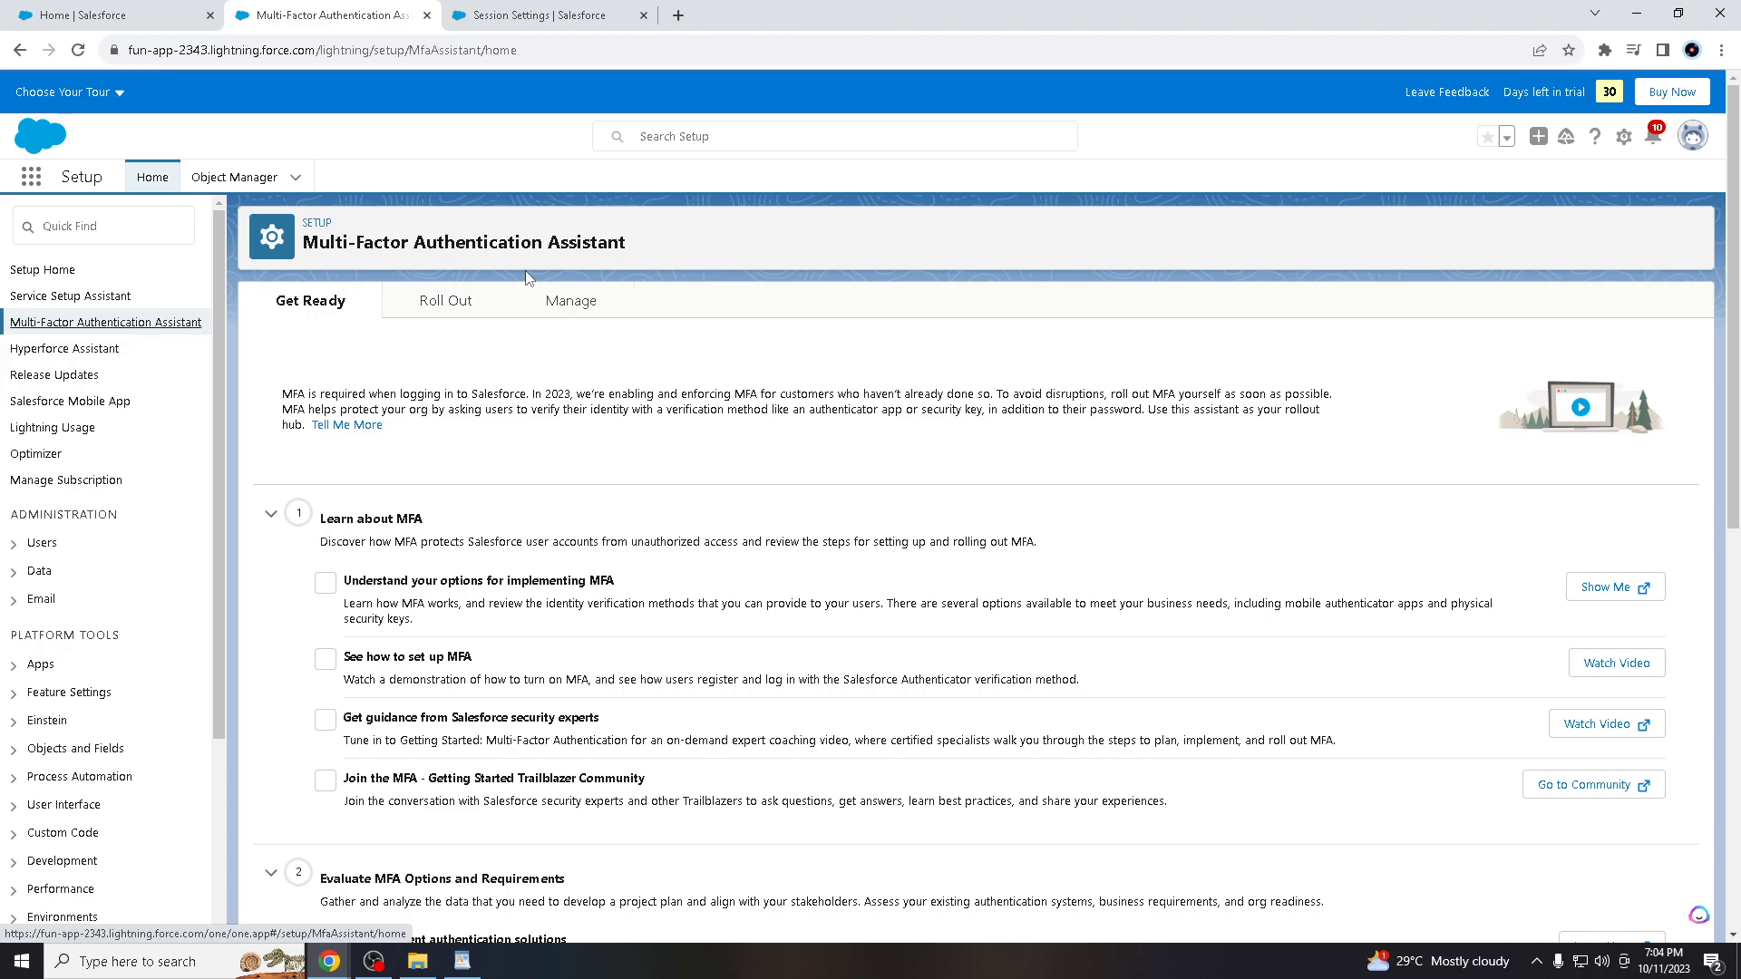
mouse_move(625, 486)
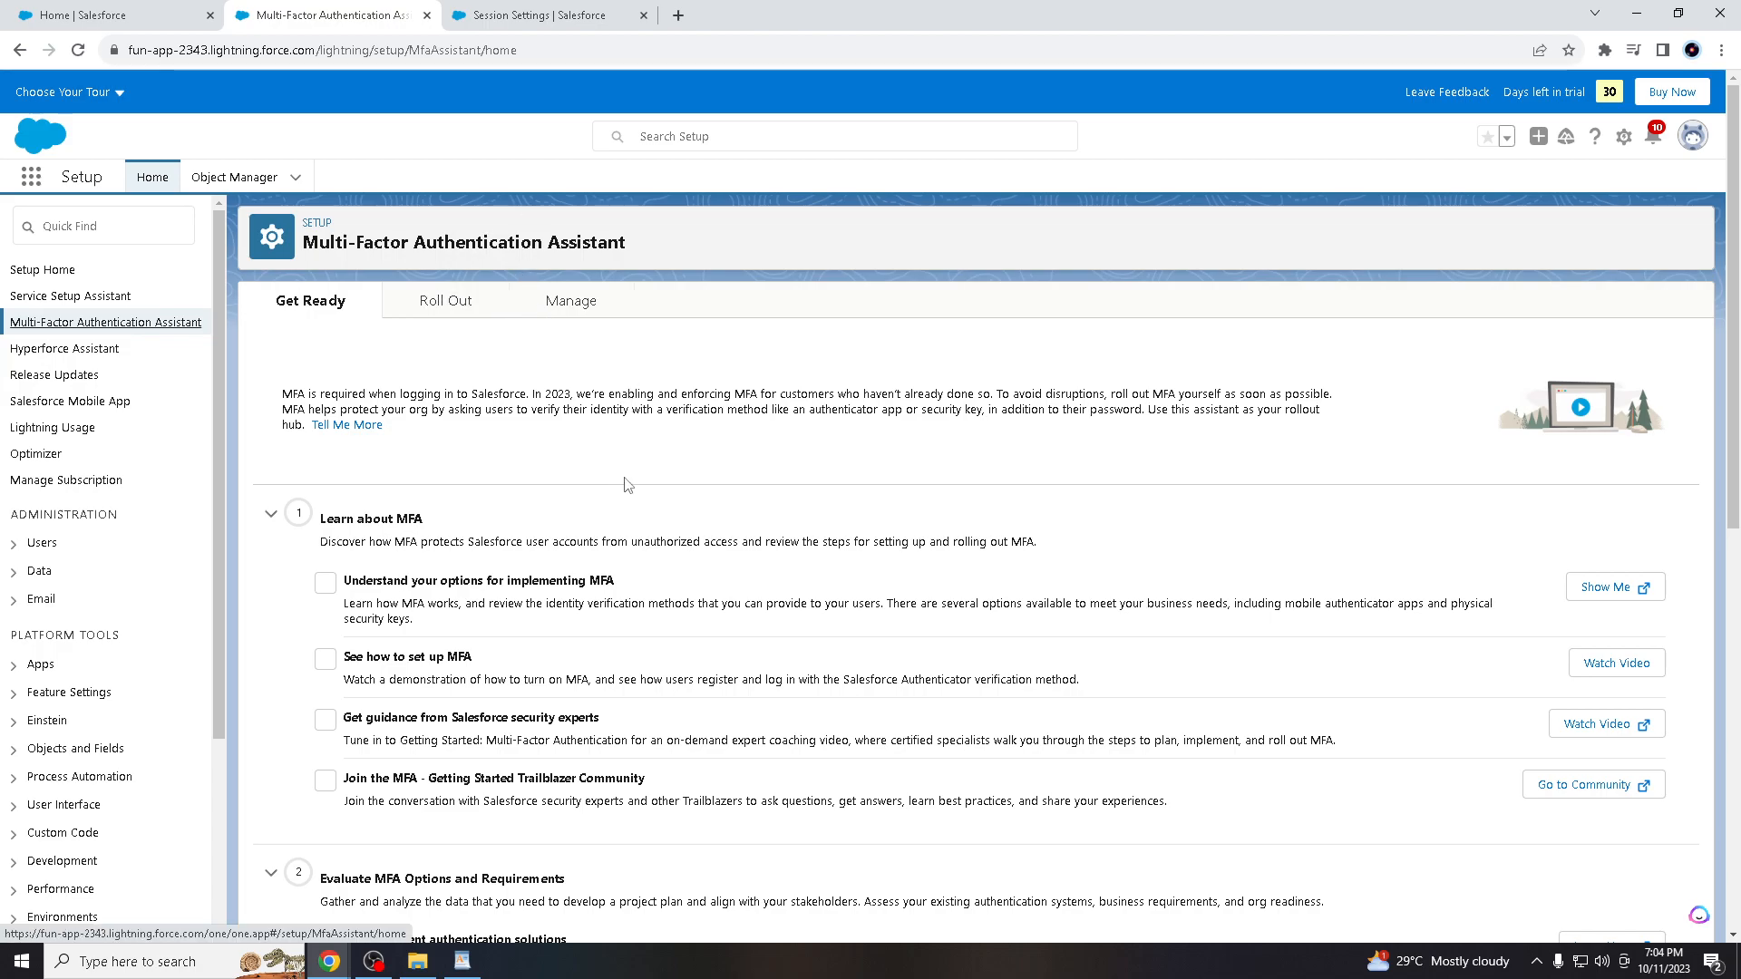
mouse_move(630, 475)
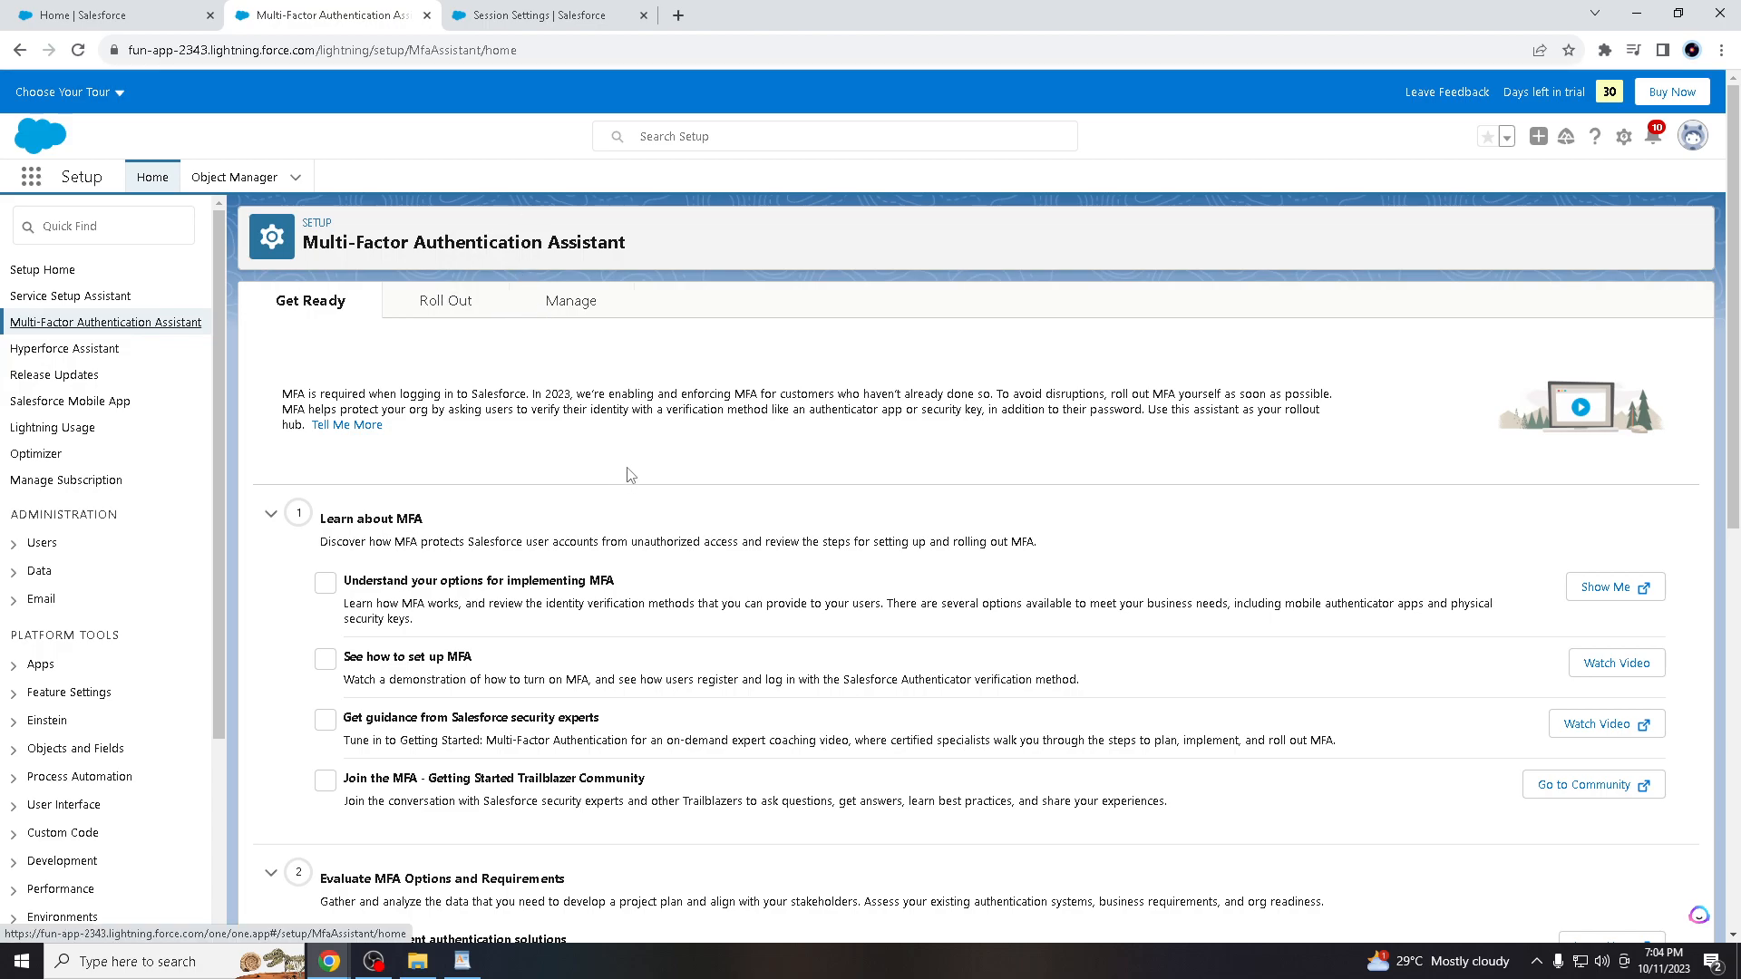
scroll("down", 3)
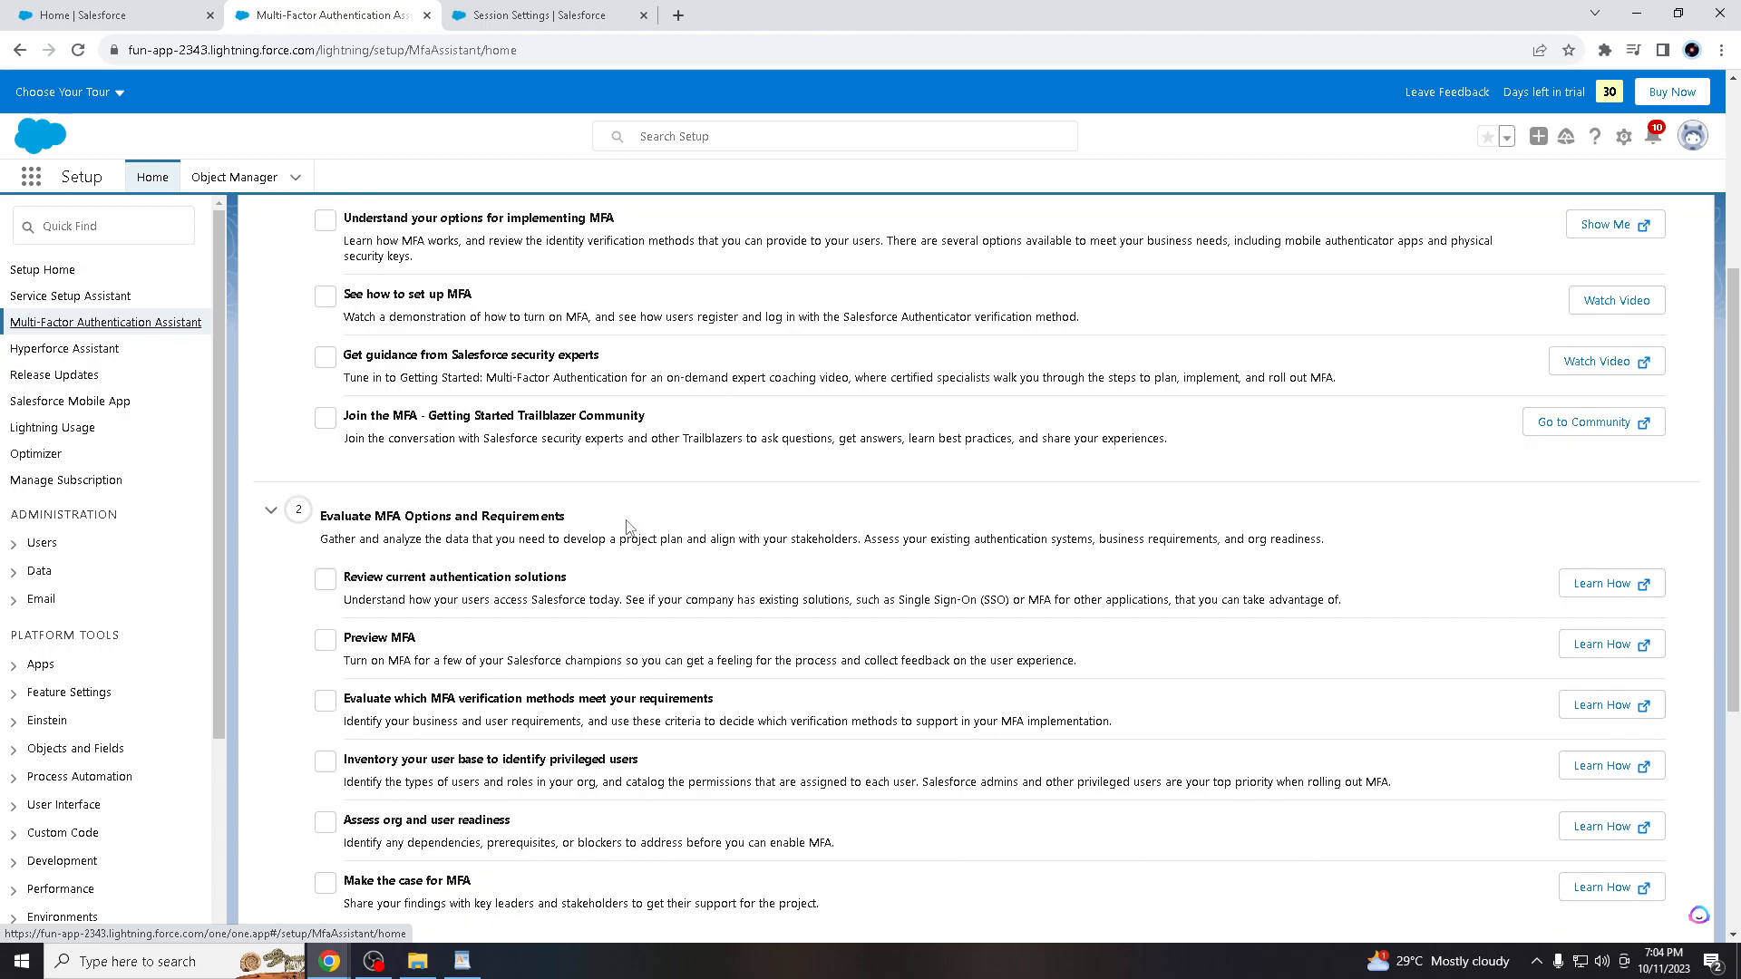
scroll("down", 3)
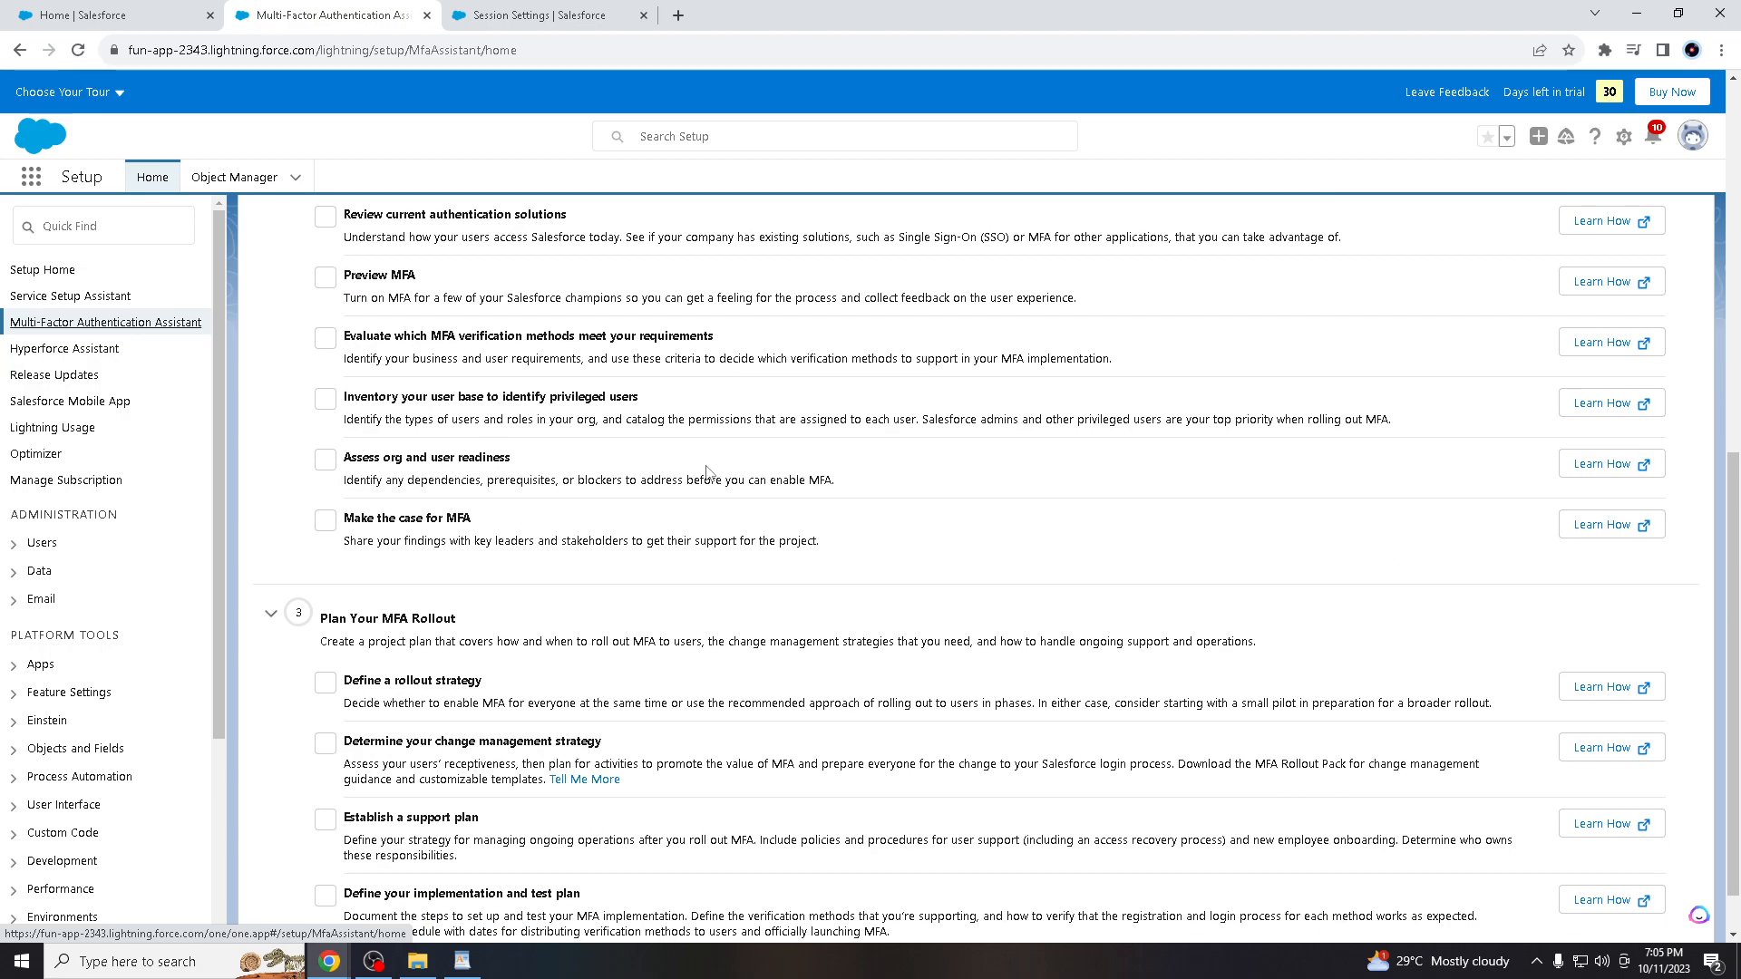
left_click(550, 14)
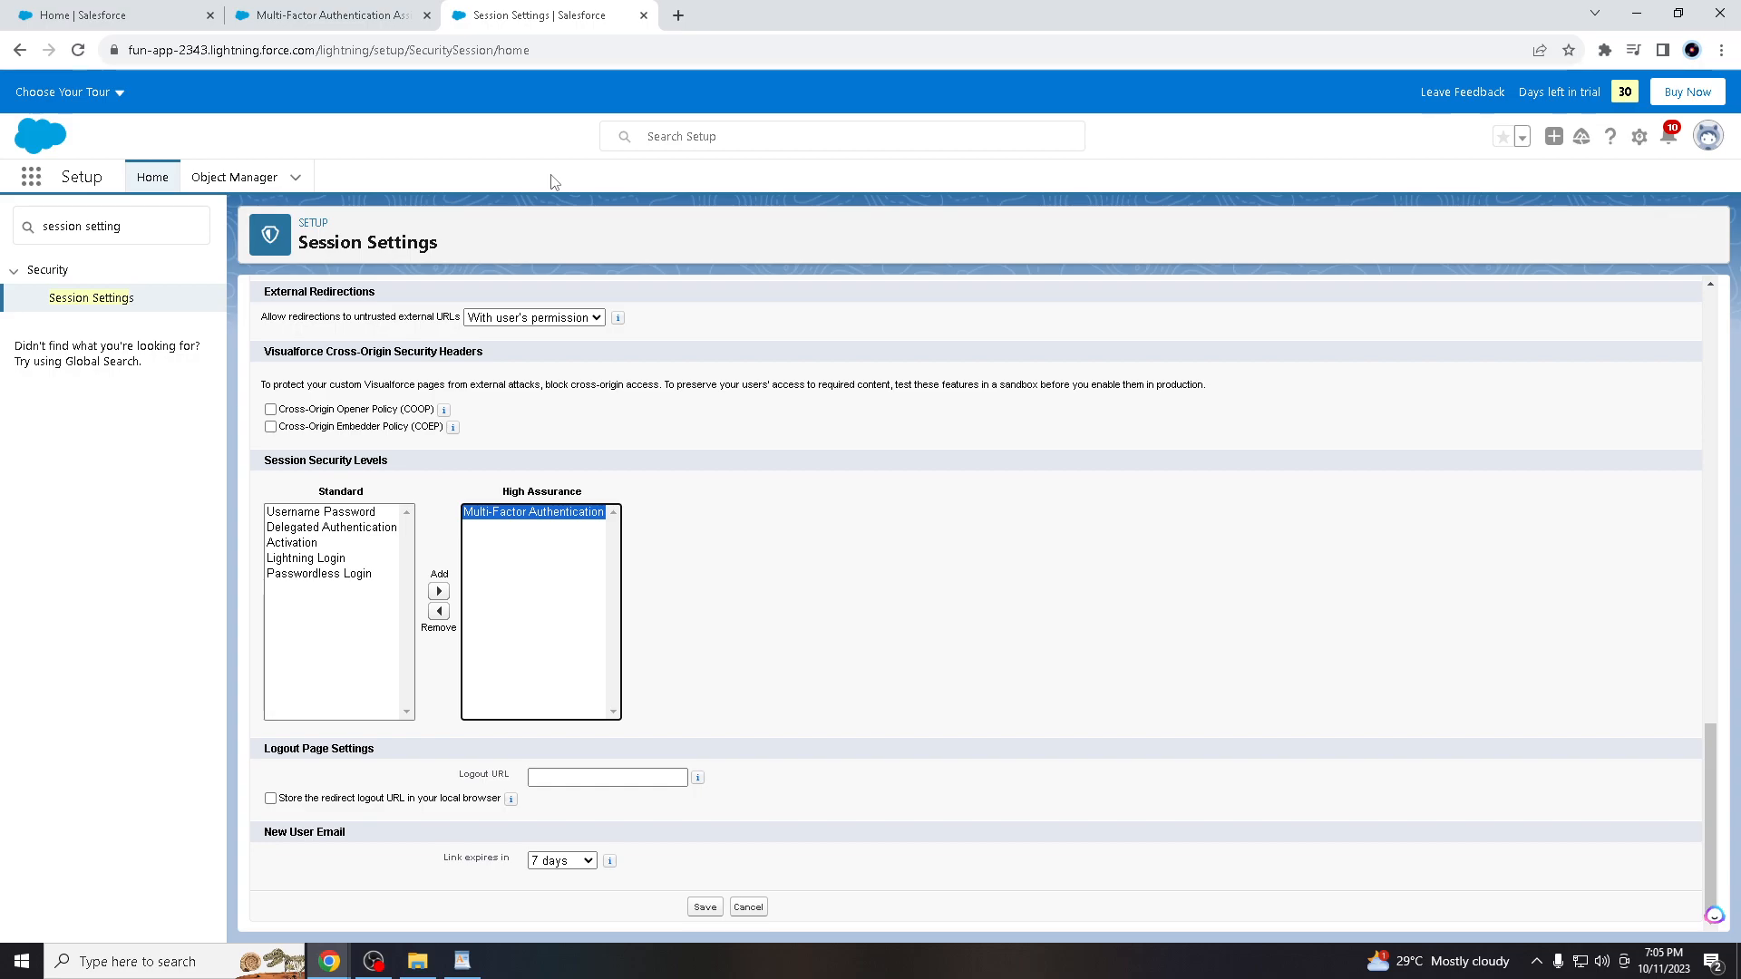
left_click(330, 15)
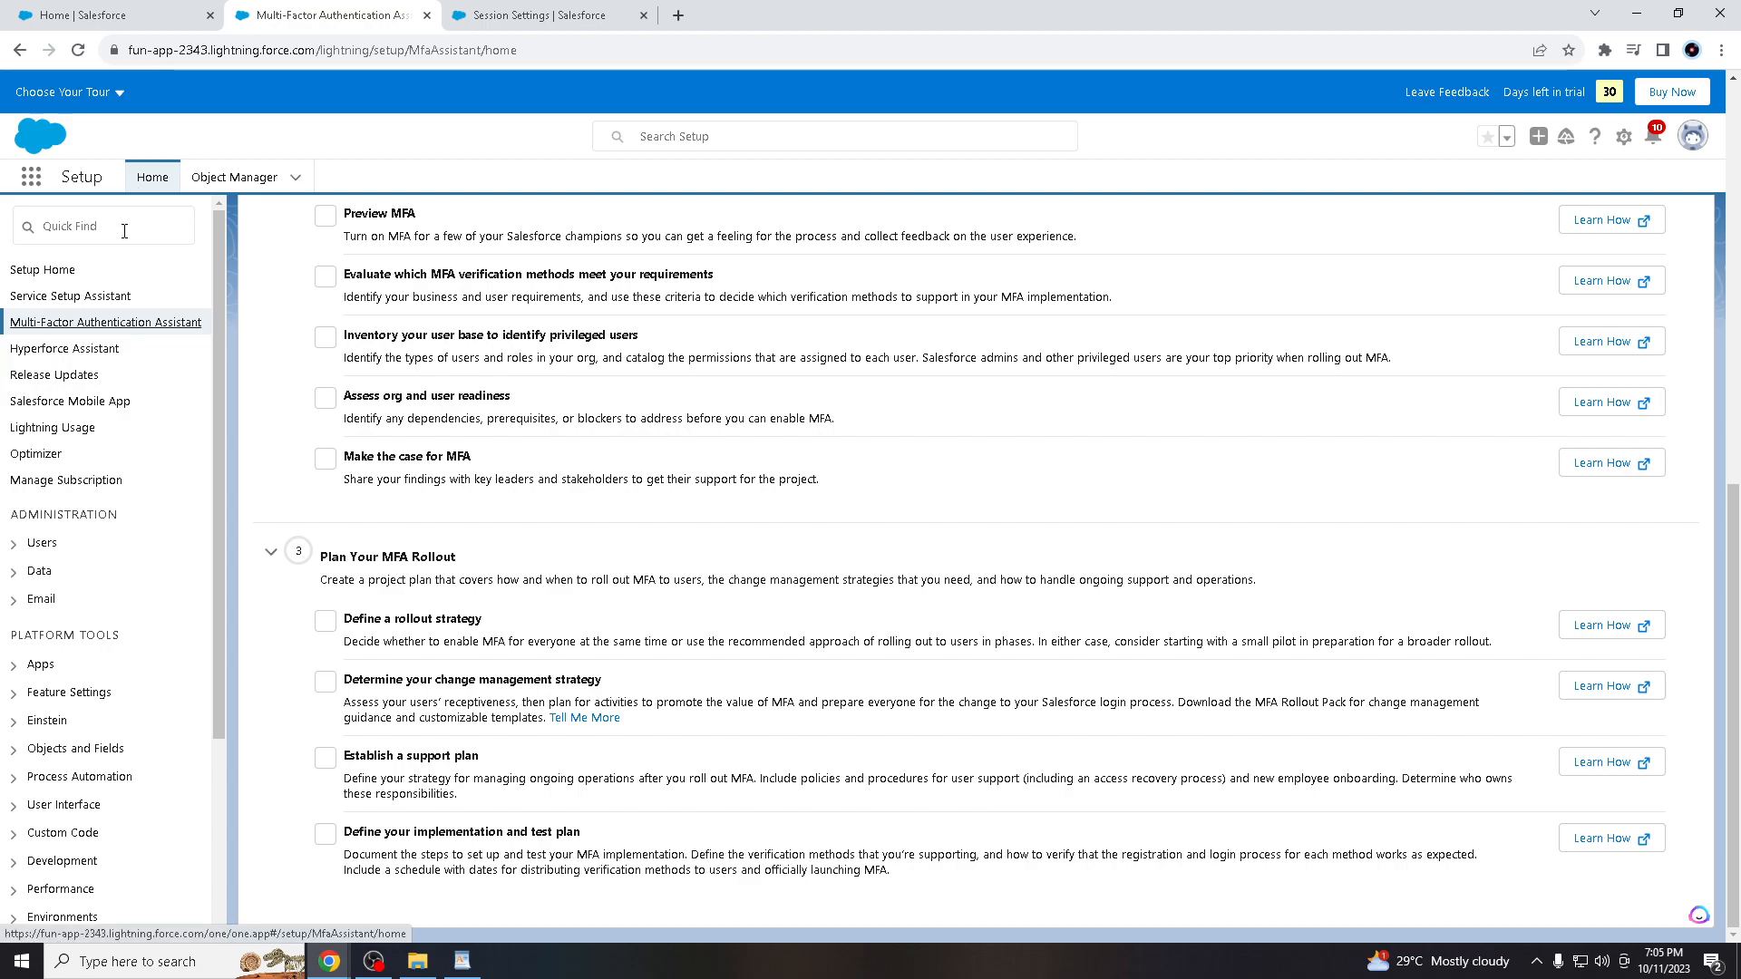
left_click(104, 225)
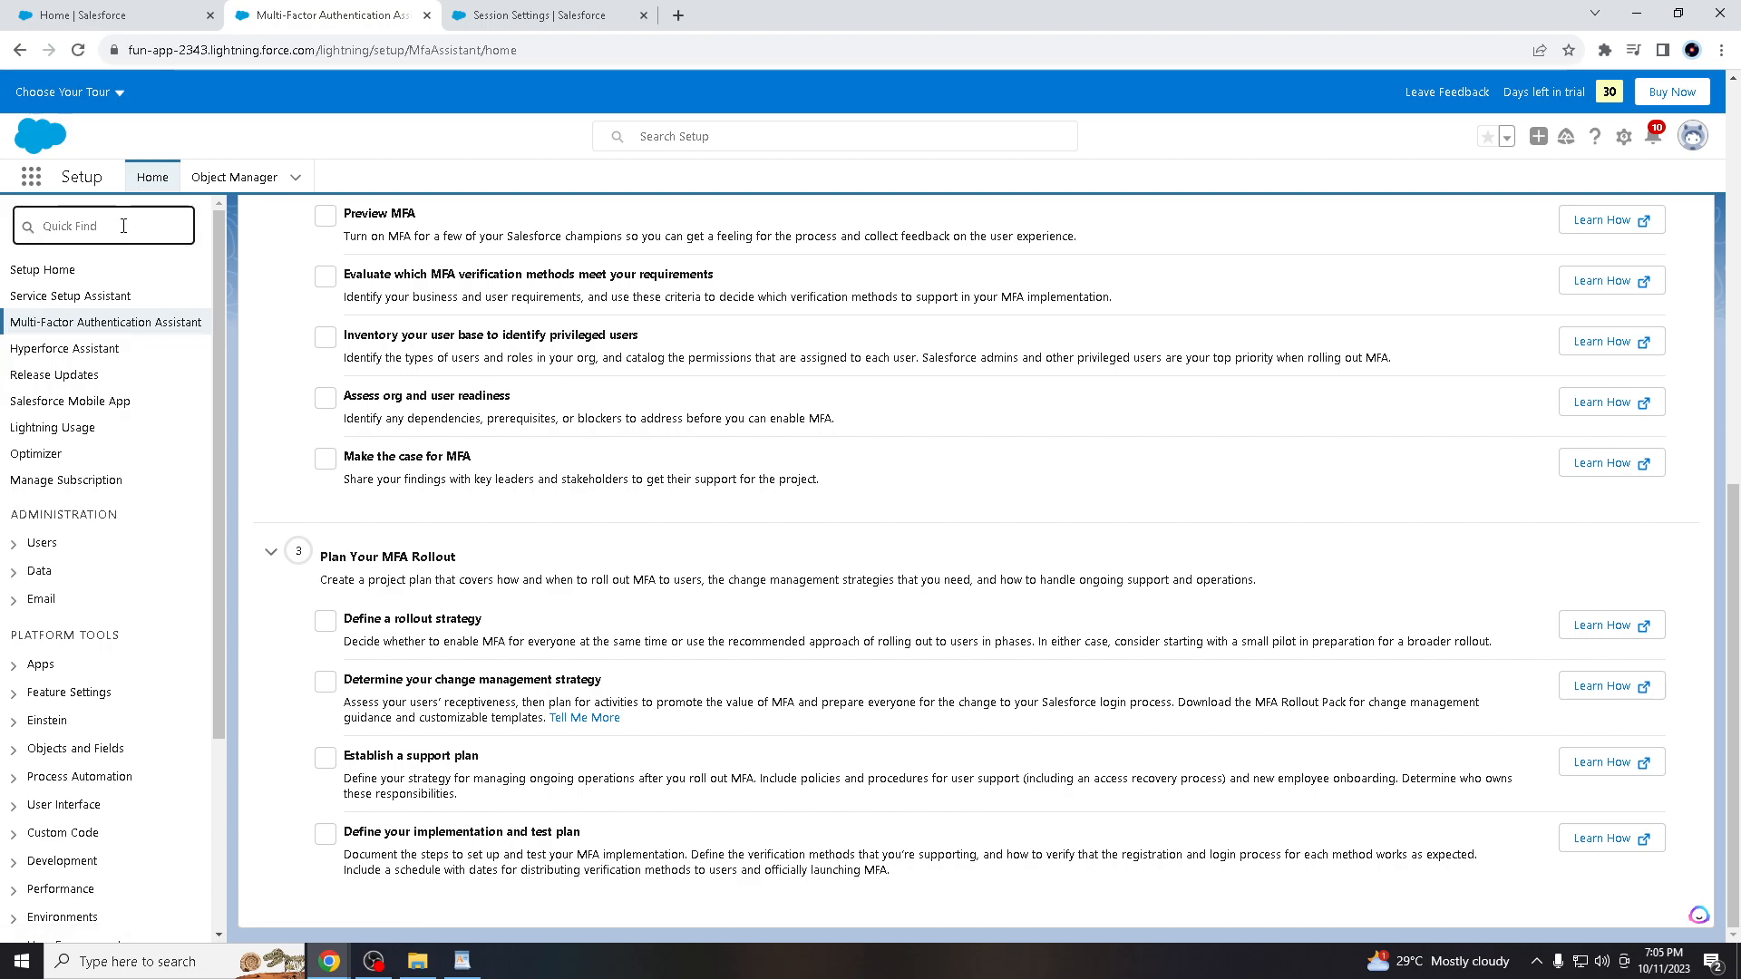
Search 'Session Setting' in Quick Find and open Session Settings under Security.
type("Session S")
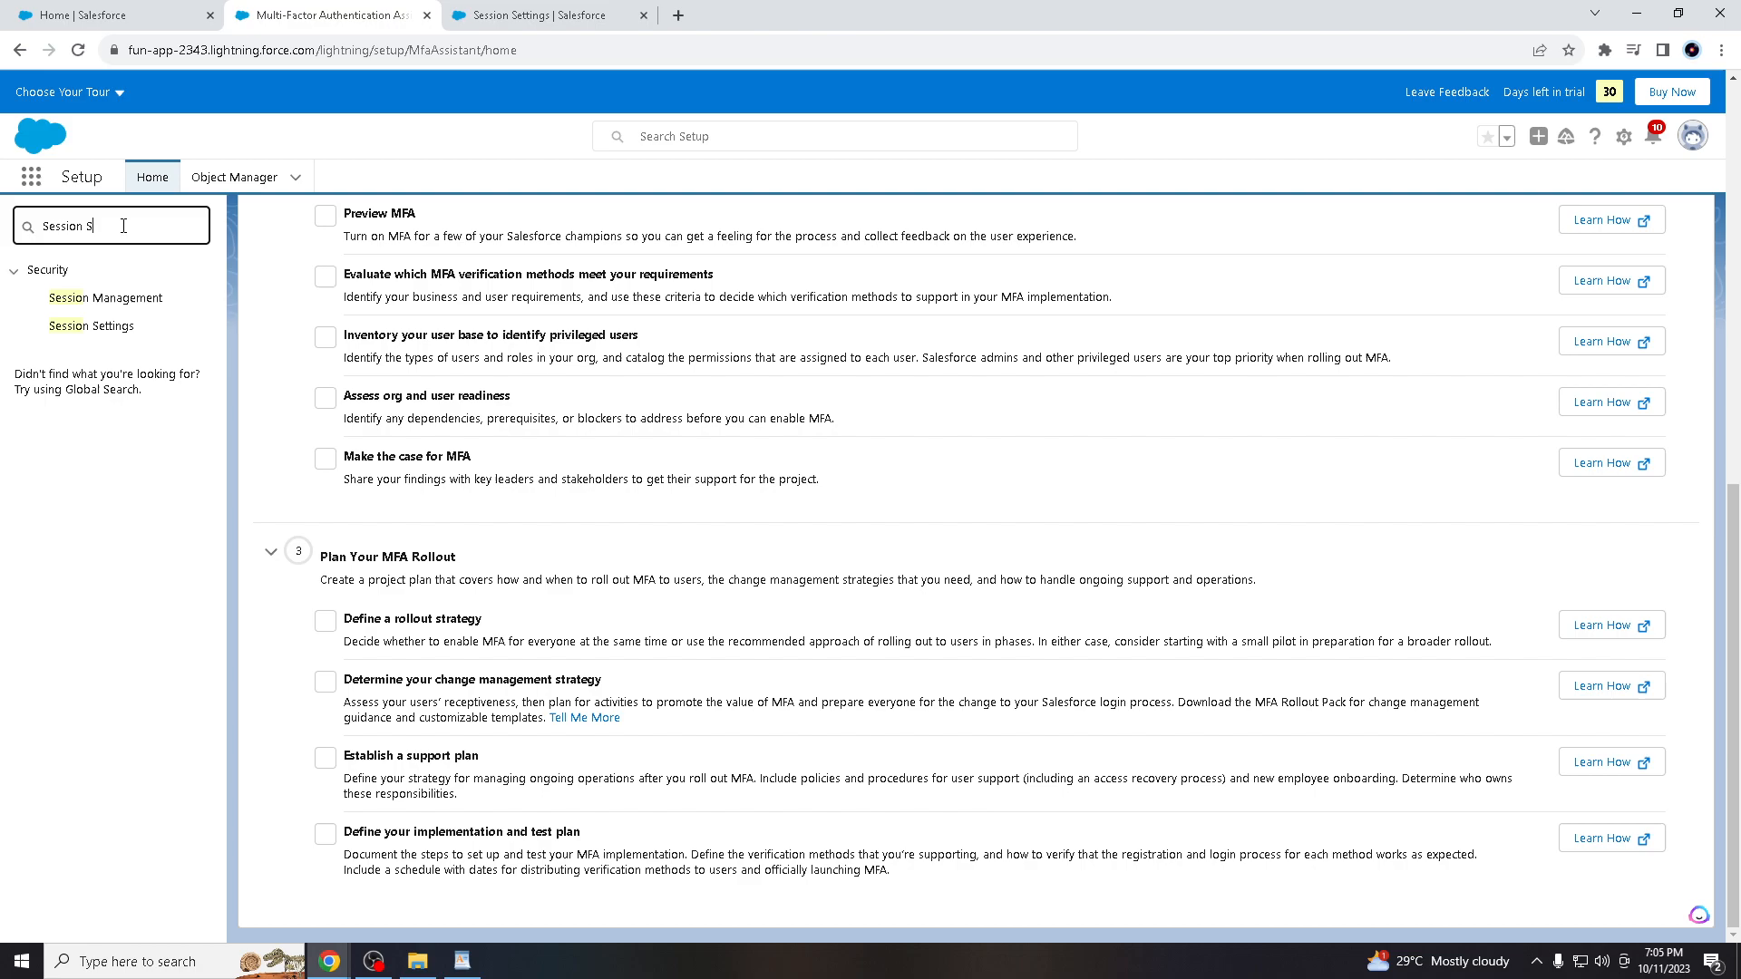
type("ting")
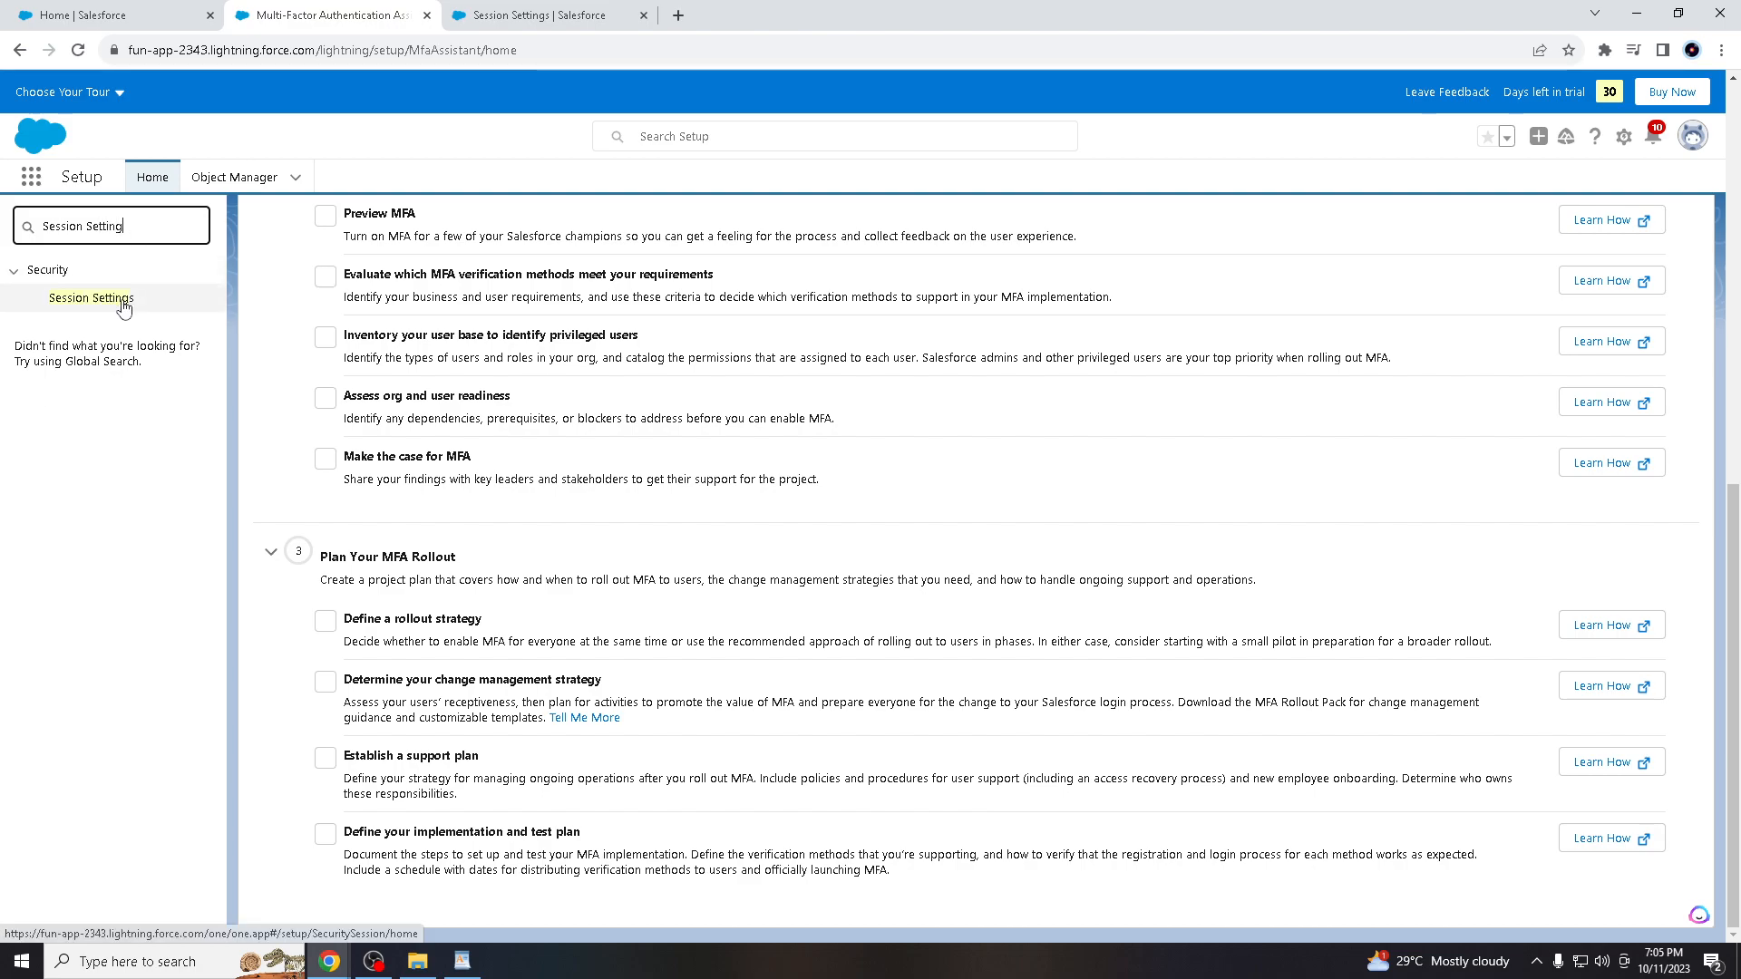
left_click(90, 298)
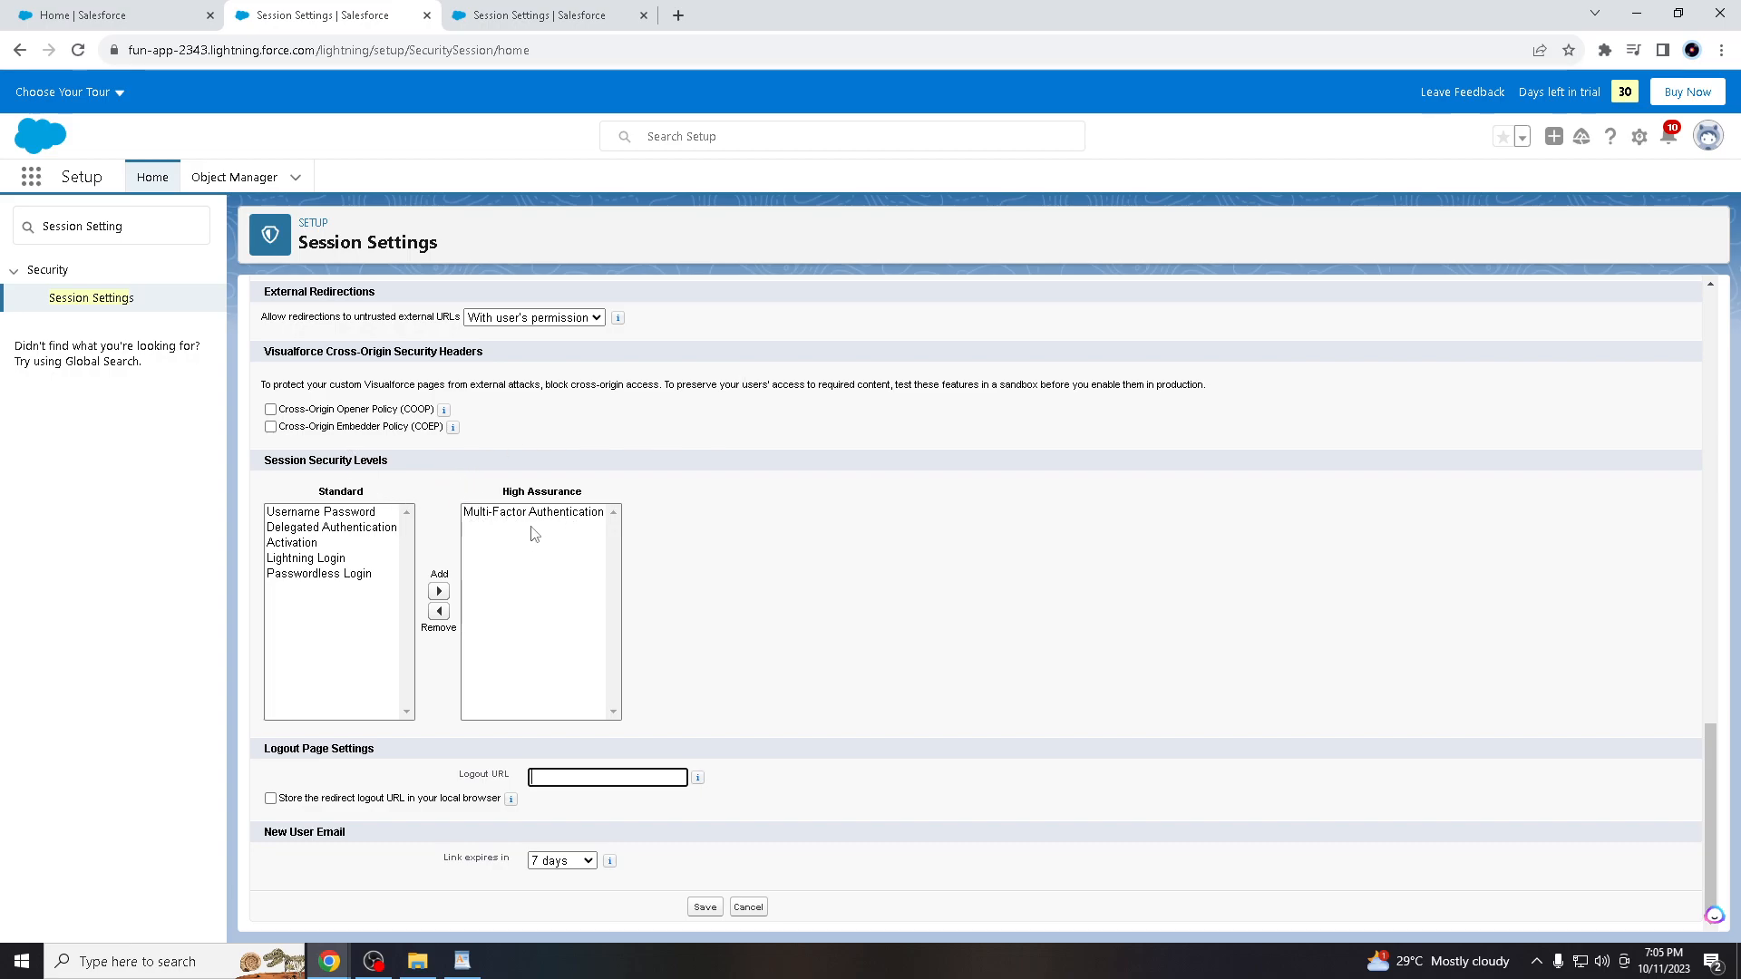
Select Multi-Factor Authentication in the High Assurance list box.
left_click(533, 511)
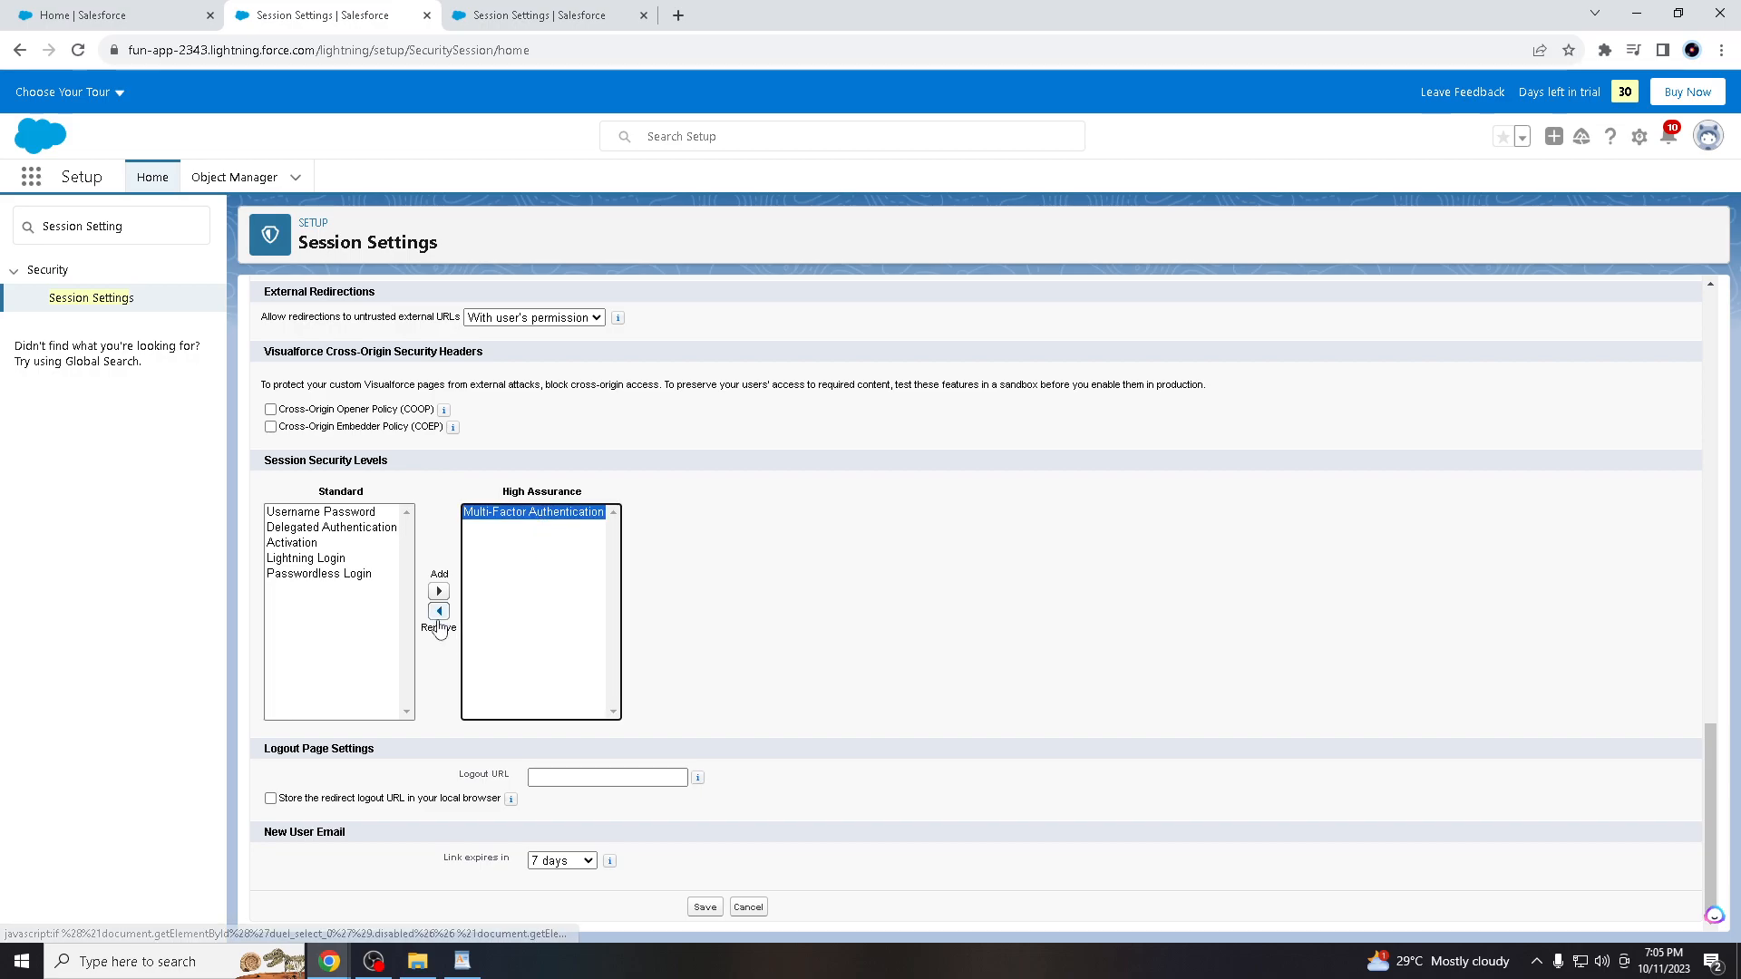
mouse_move(439, 611)
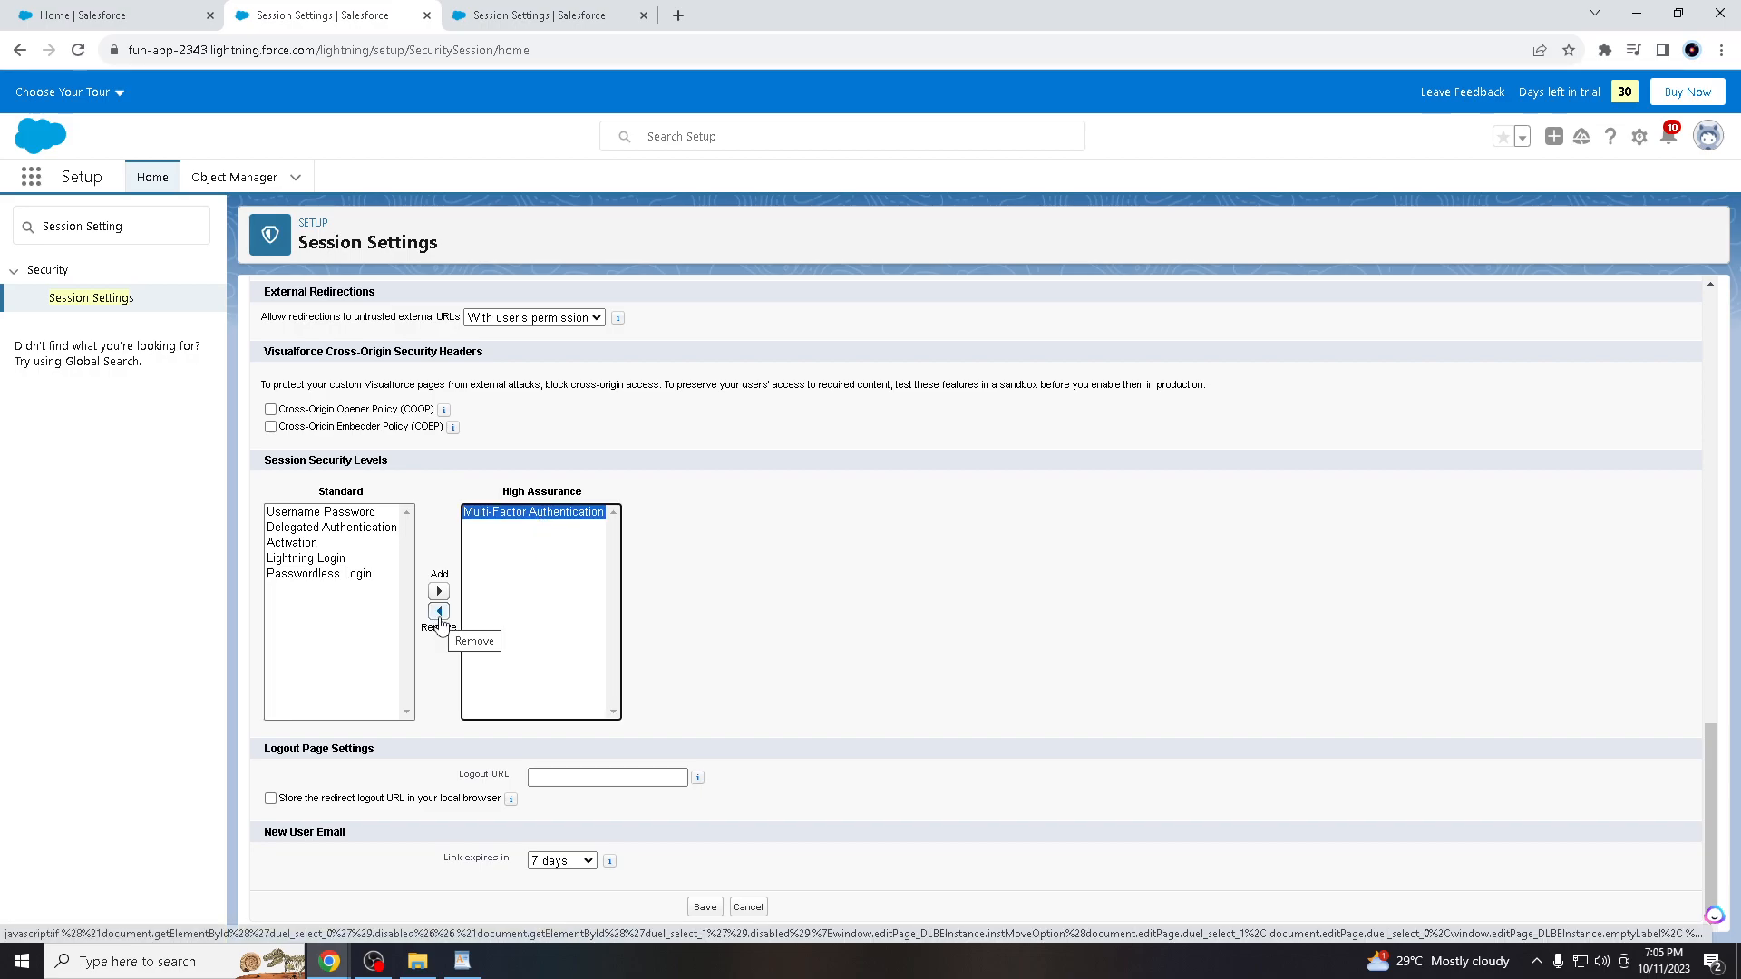